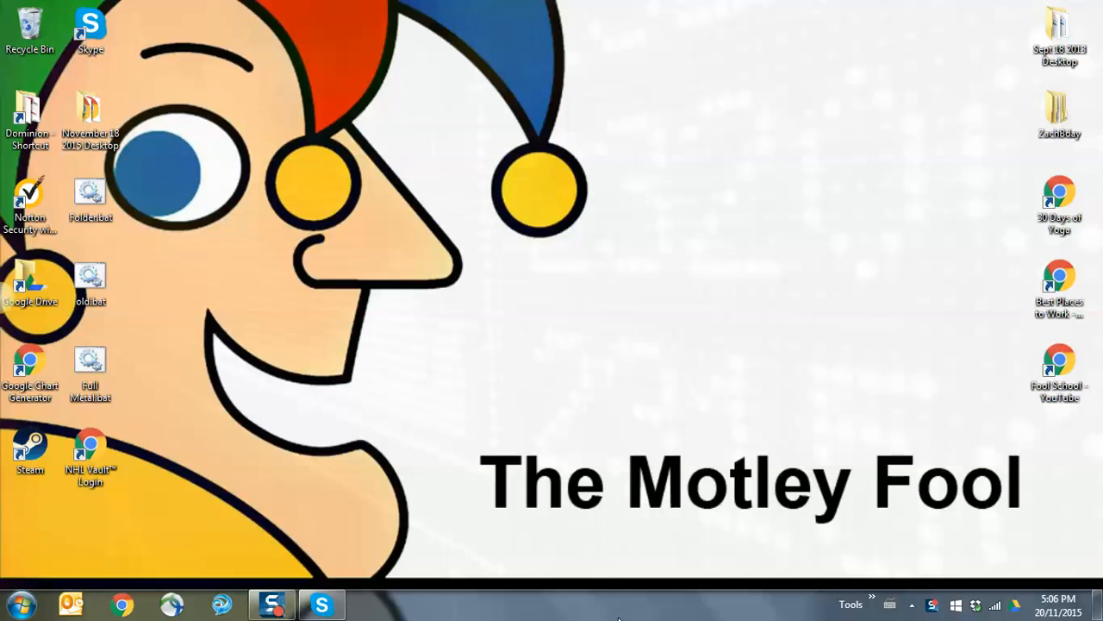
{"action": "mouse_move", "coordinate": [737, 513]}
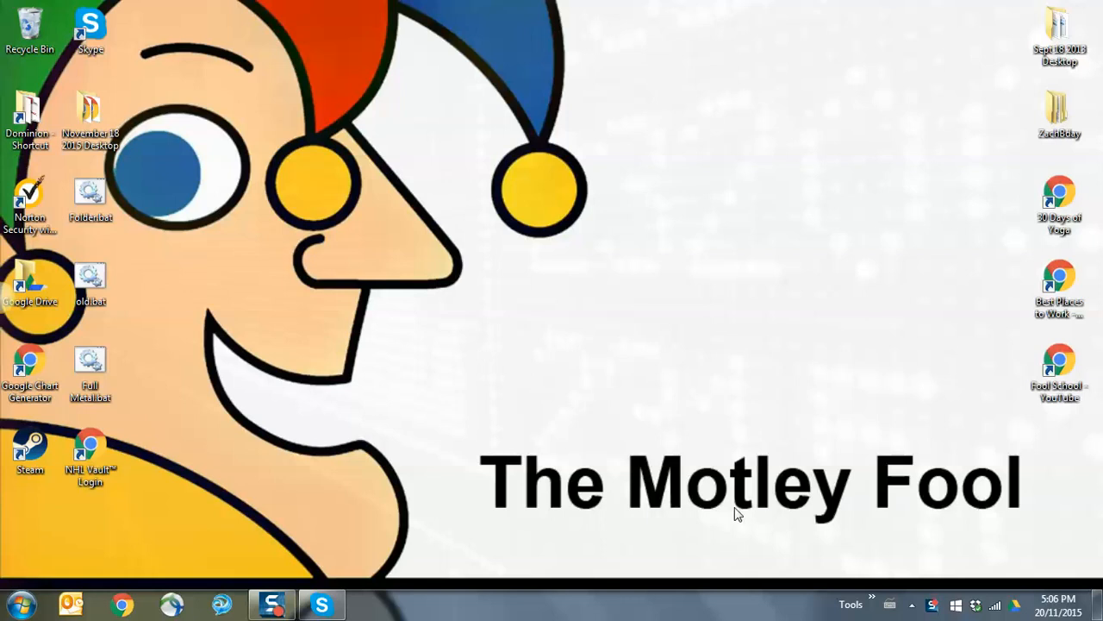
{"action": "mouse_move", "coordinate": [296, 516]}
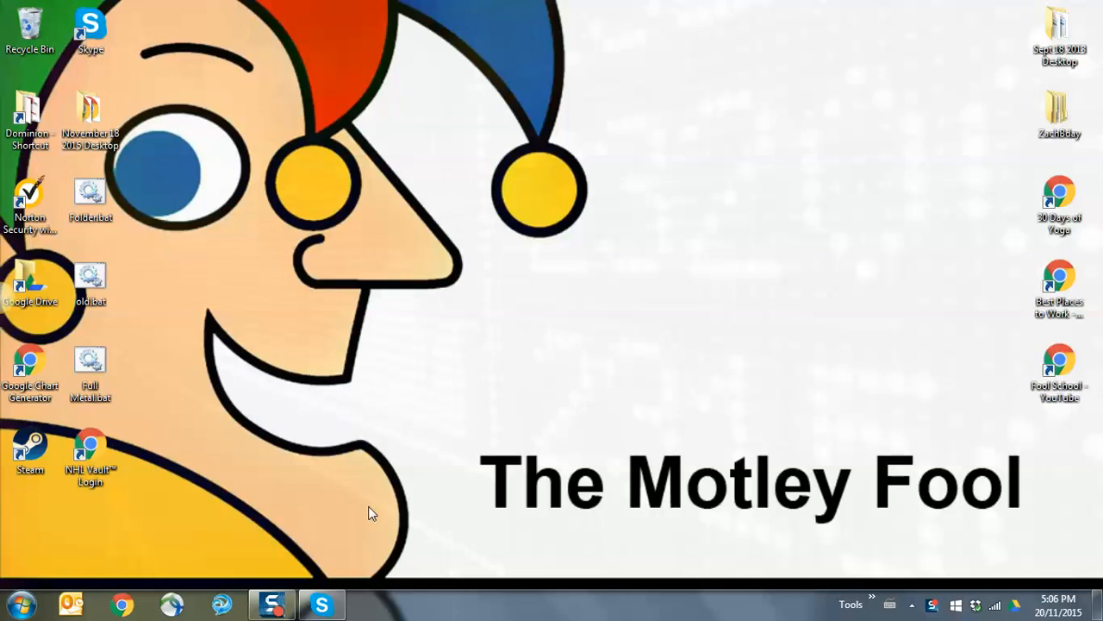
{"action": "mouse_move", "coordinate": [173, 578]}
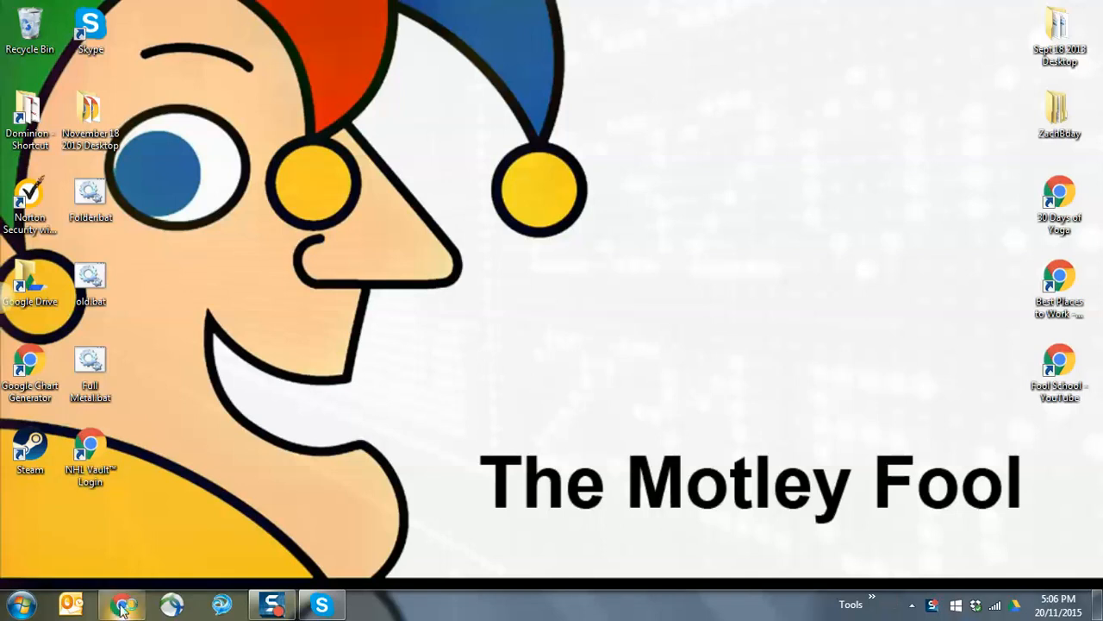
Bring up Chrome showing the Motley Fool Canada homepage at fool.ca.
{"action": "left_click", "coordinate": [120, 603]}
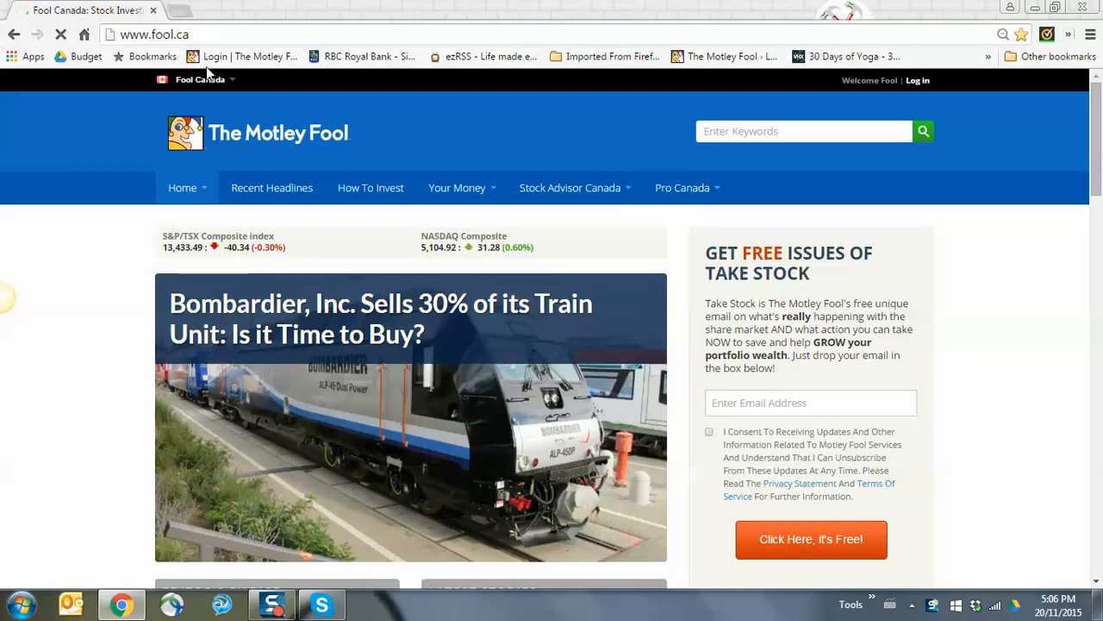
{"action": "mouse_move", "coordinate": [595, 178]}
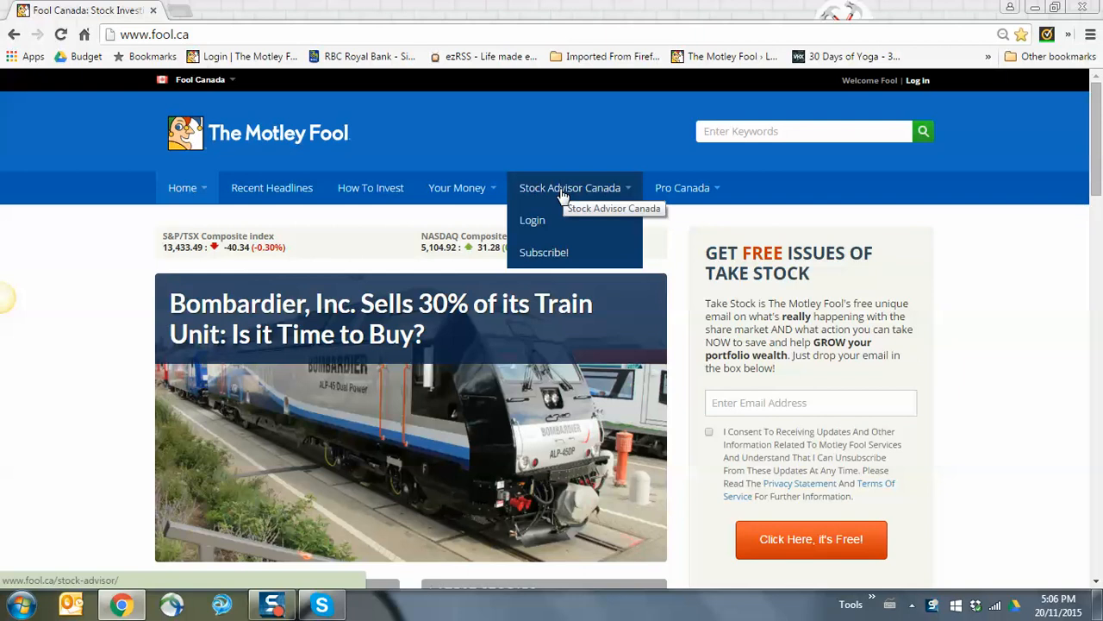
{"action": "mouse_move", "coordinate": [532, 225]}
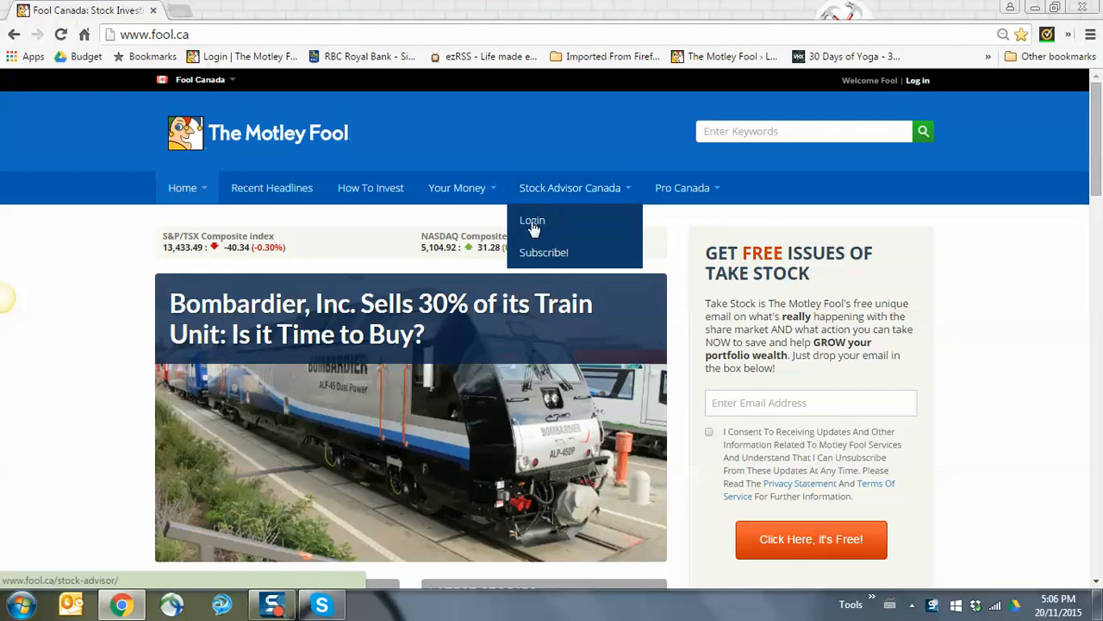
Open the Stock Advisor Canada login page and fill in the saved username.
{"action": "left_click", "coordinate": [532, 220]}
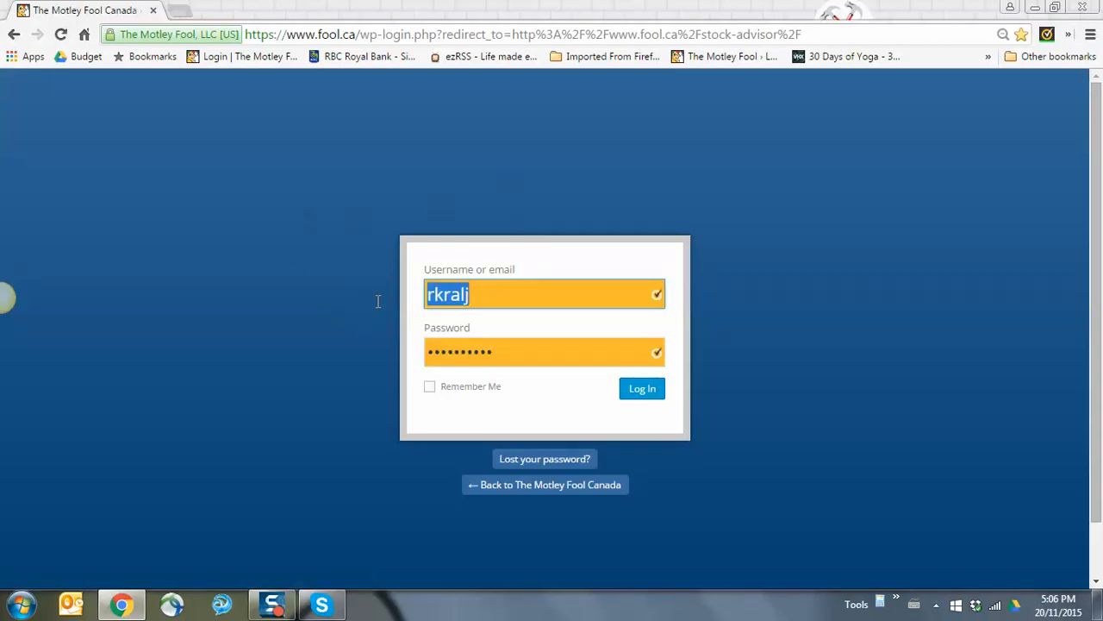
{"action": "left_click", "coordinate": [544, 352]}
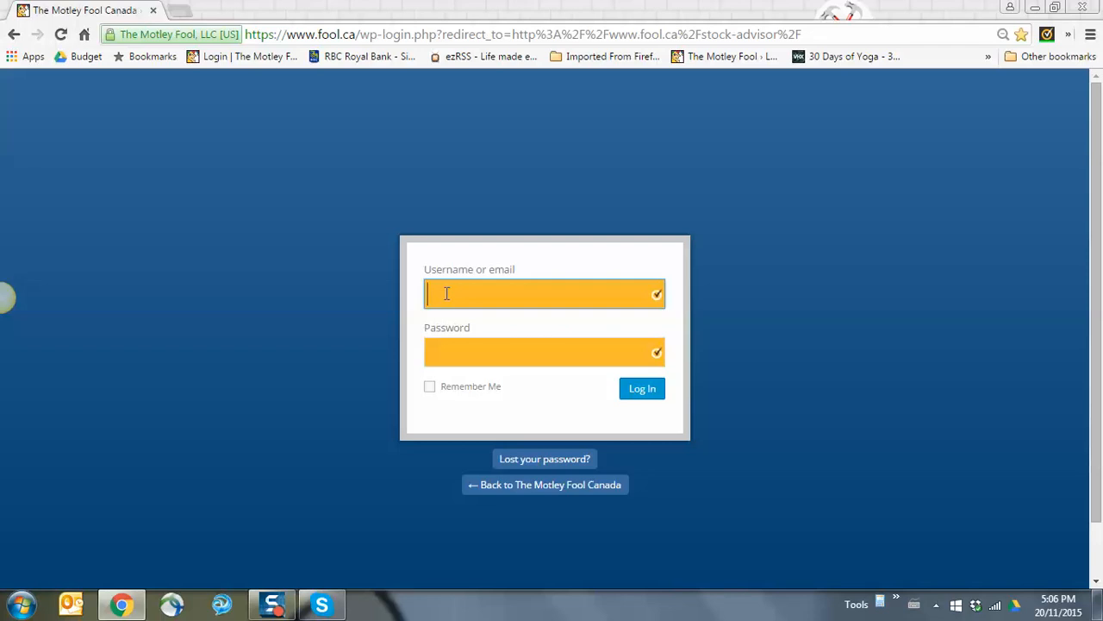
{"action": "type", "text": "r"}
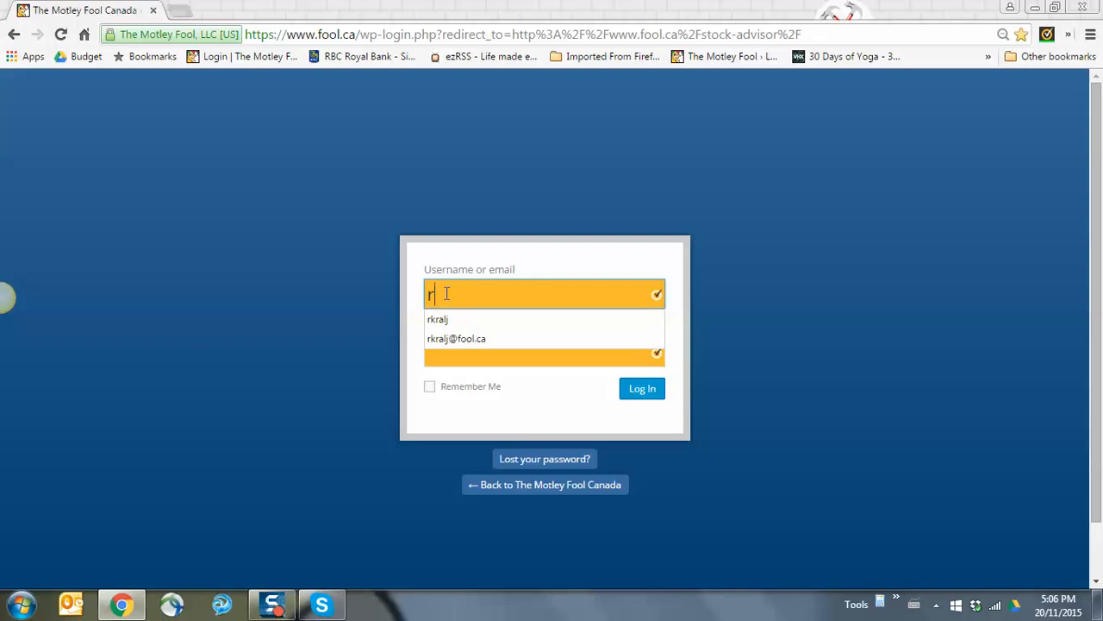
{"action": "left_click", "coordinate": [438, 319]}
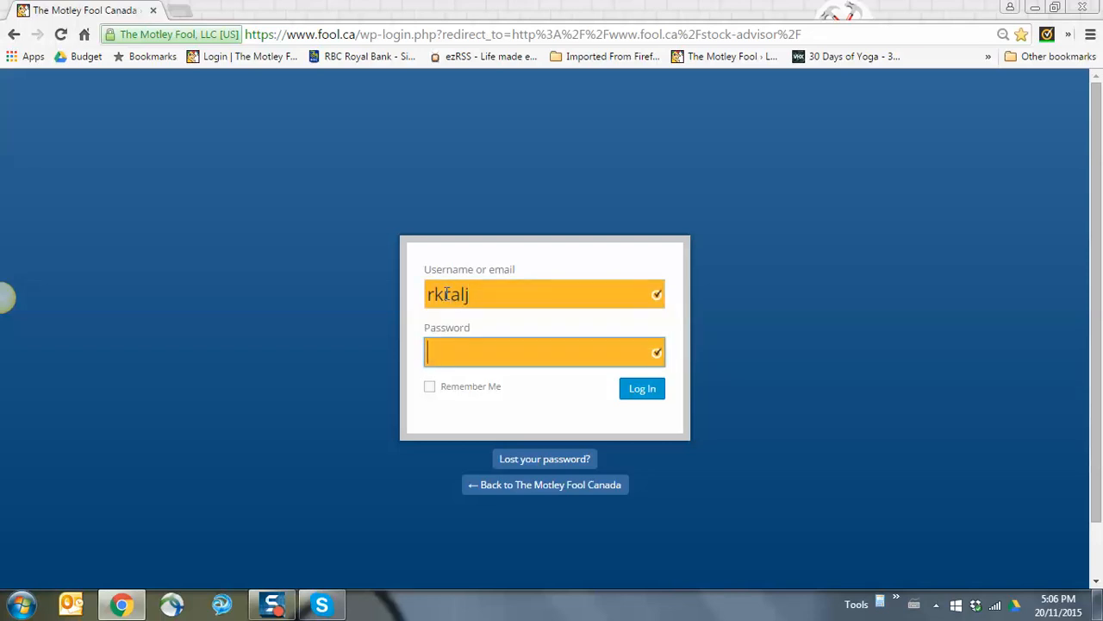
Enter the password and submit the sign-in form.
{"action": "type", "text": "password"}
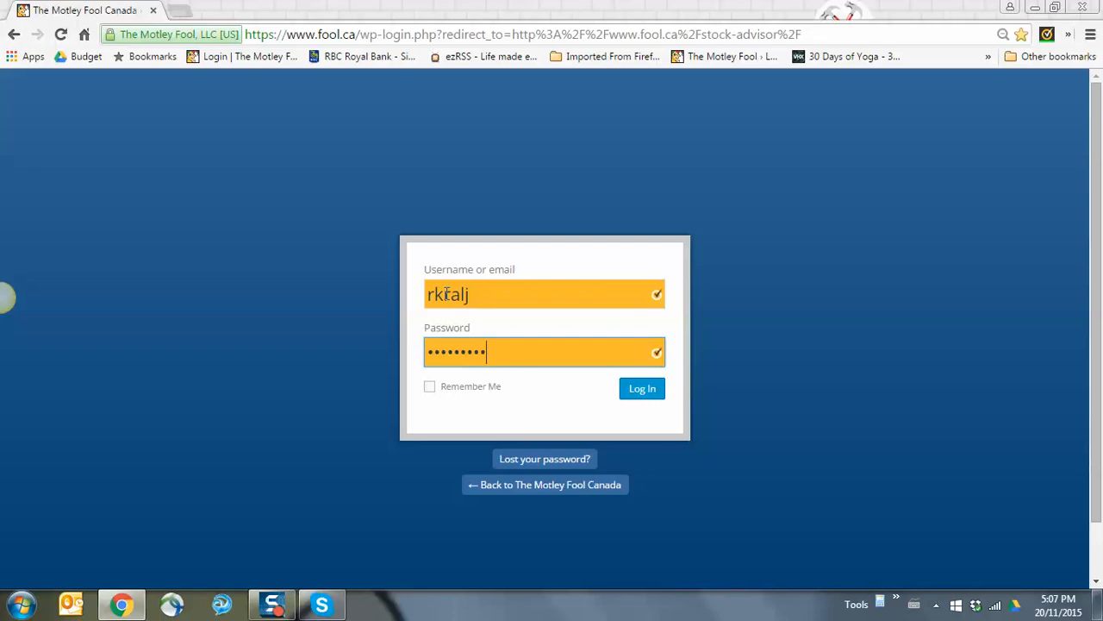
{"action": "type", "text": "•"}
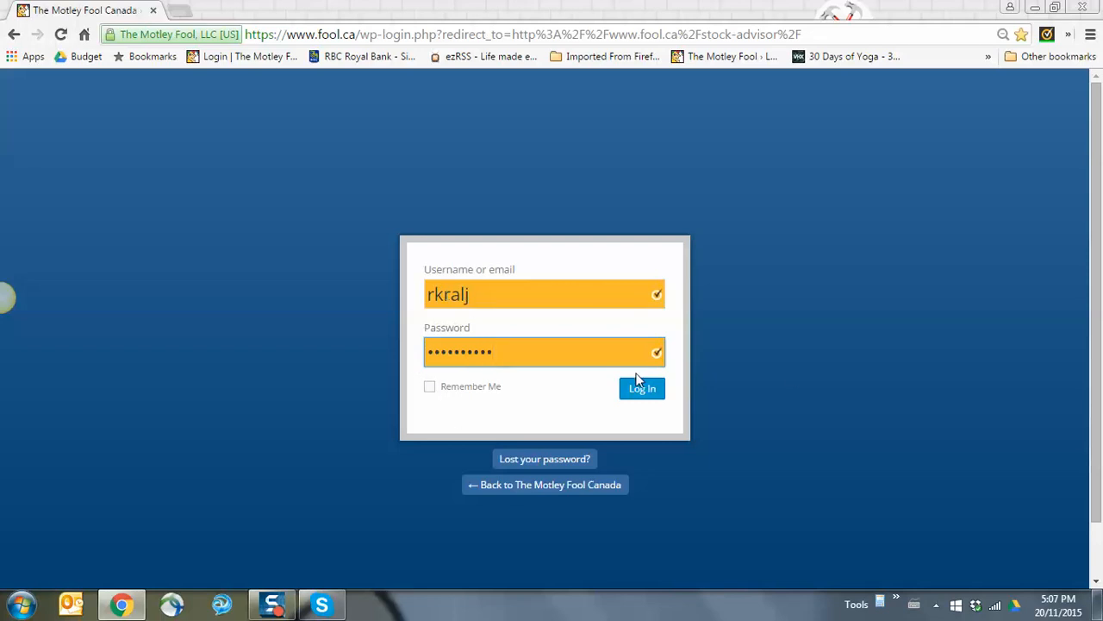
{"action": "left_click", "coordinate": [474, 352]}
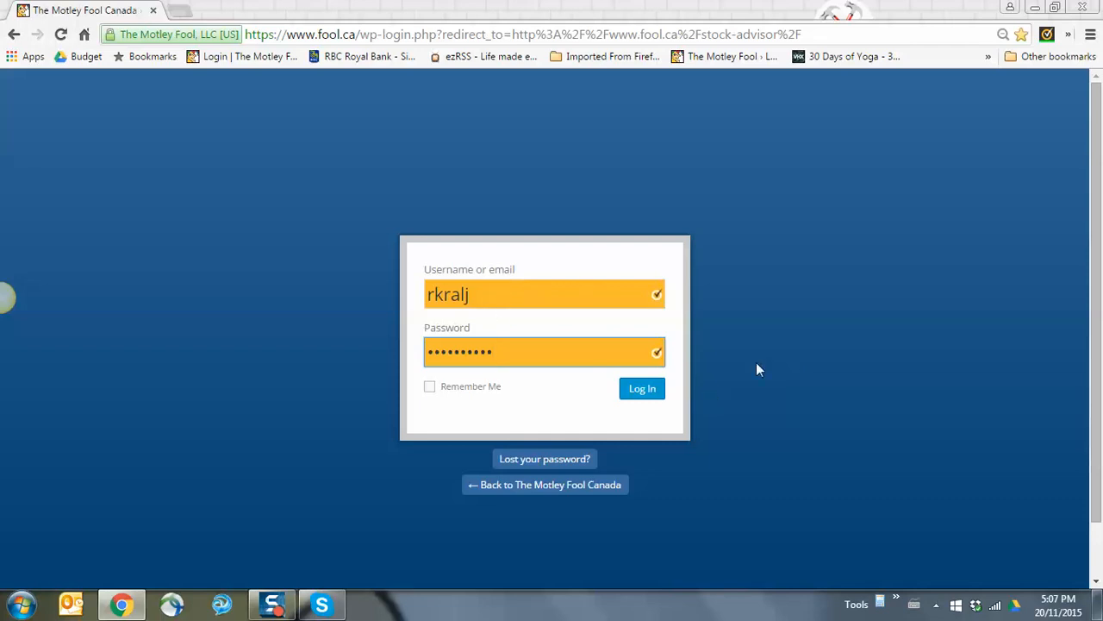
{"action": "mouse_move", "coordinate": [642, 390]}
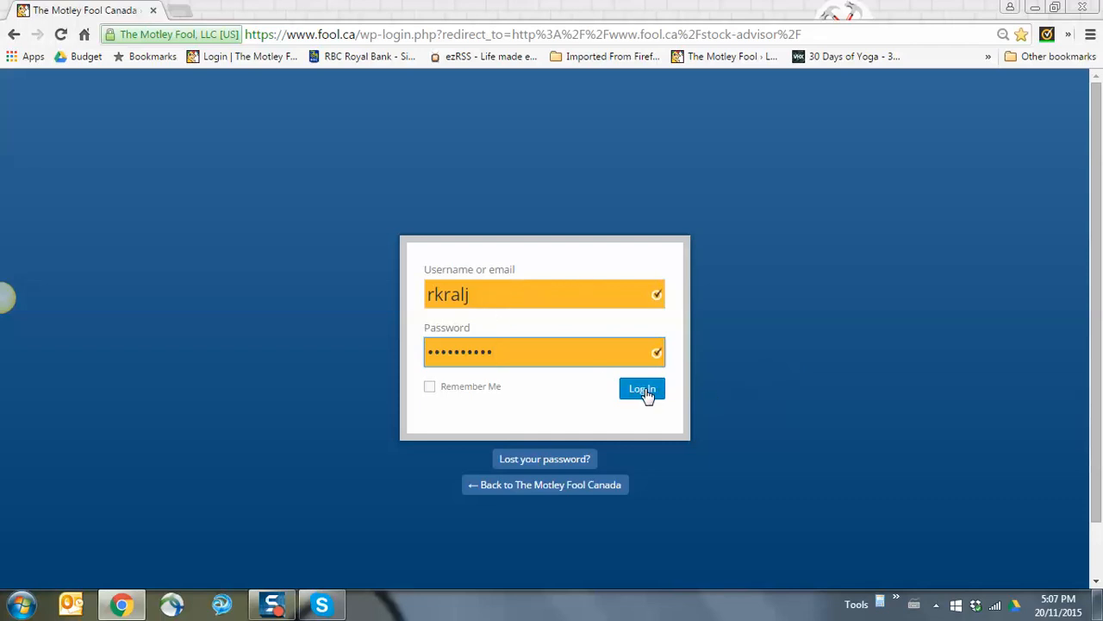
{"action": "left_click", "coordinate": [642, 388]}
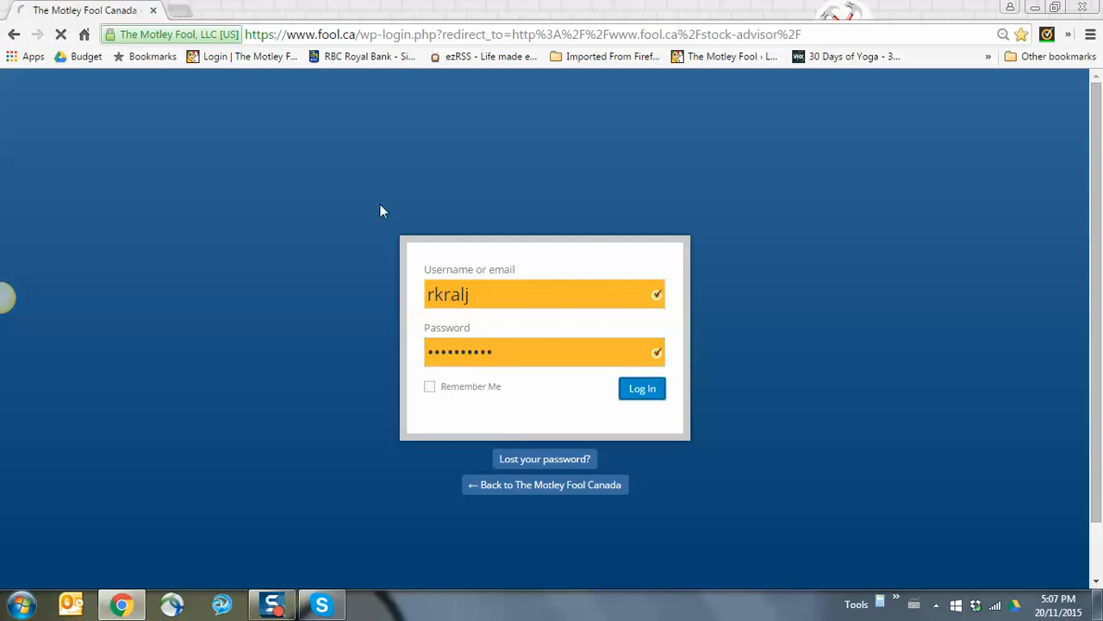
Finish signing in so the Stock Advisor Canada member home page loads.
{"action": "left_click", "coordinate": [642, 388]}
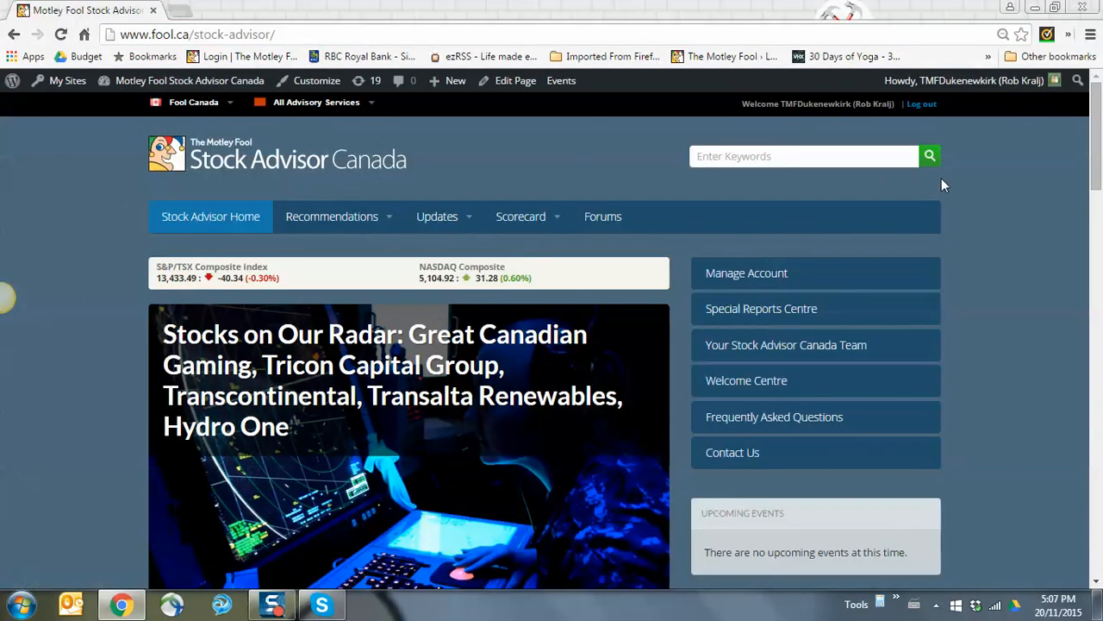
{"action": "mouse_move", "coordinate": [431, 171]}
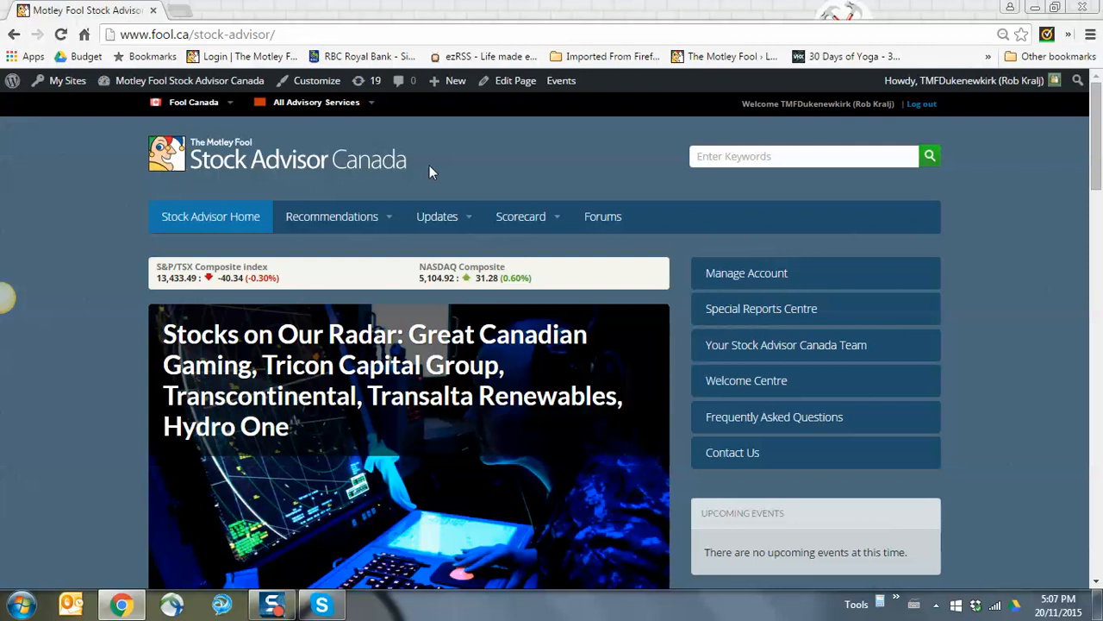
{"action": "mouse_move", "coordinate": [479, 157]}
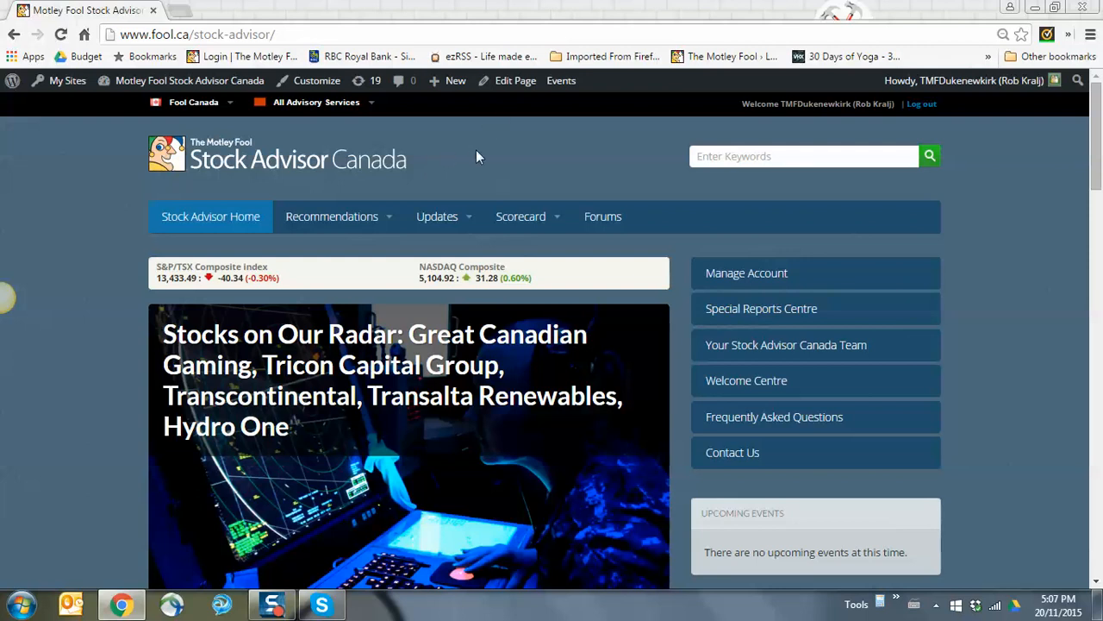
{"action": "mouse_move", "coordinate": [955, 71]}
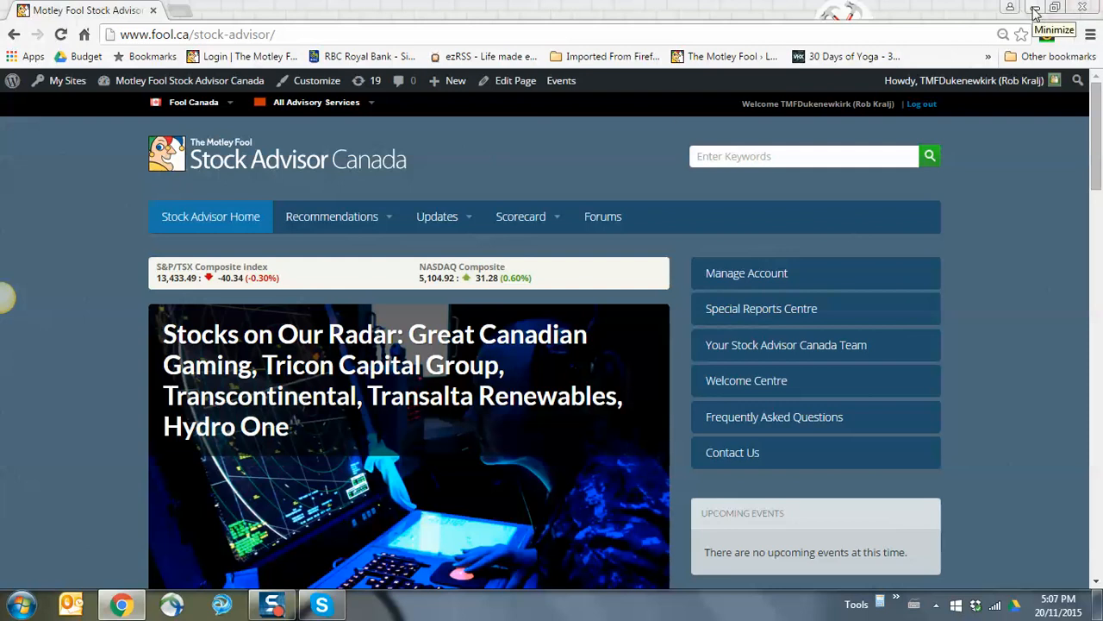
{"action": "mouse_move", "coordinate": [1039, 13]}
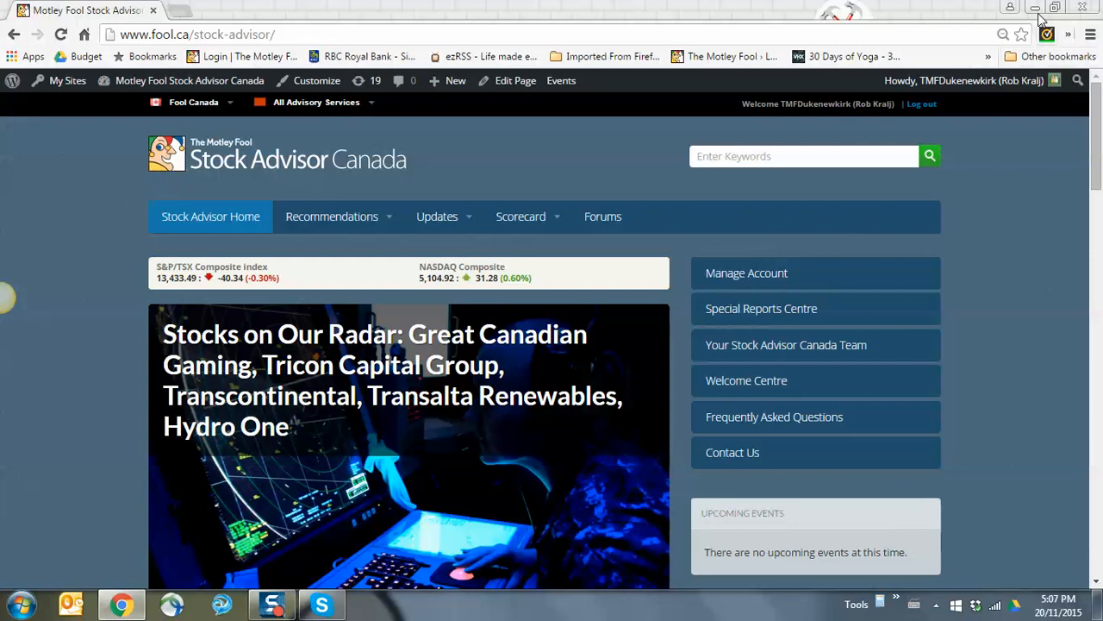
{"action": "mouse_move", "coordinate": [1037, 8]}
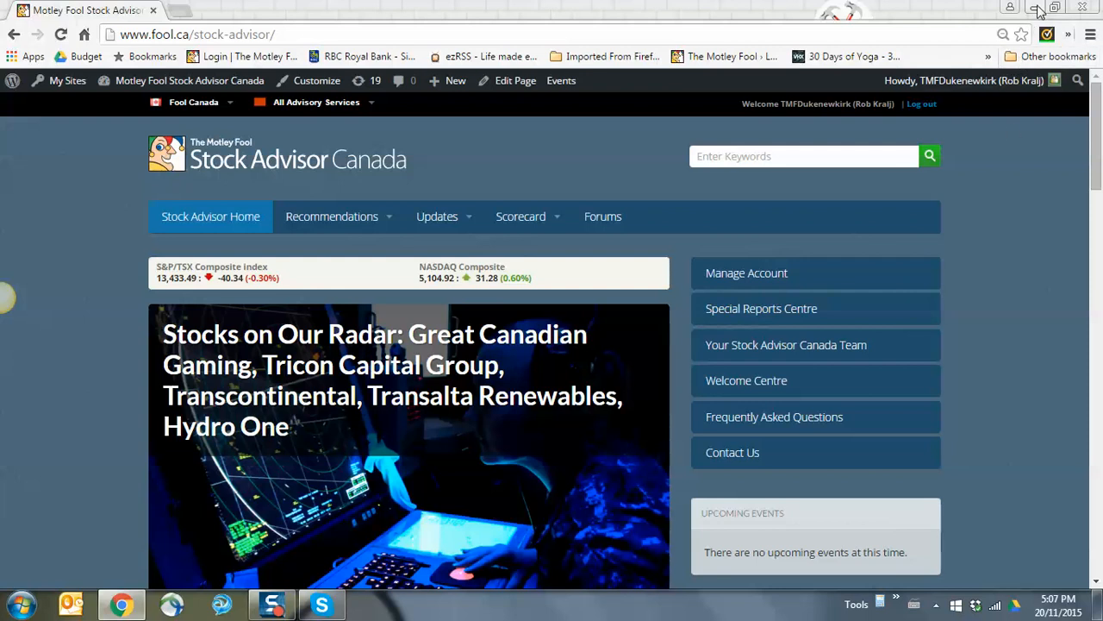
{"action": "mouse_move", "coordinate": [1054, 9]}
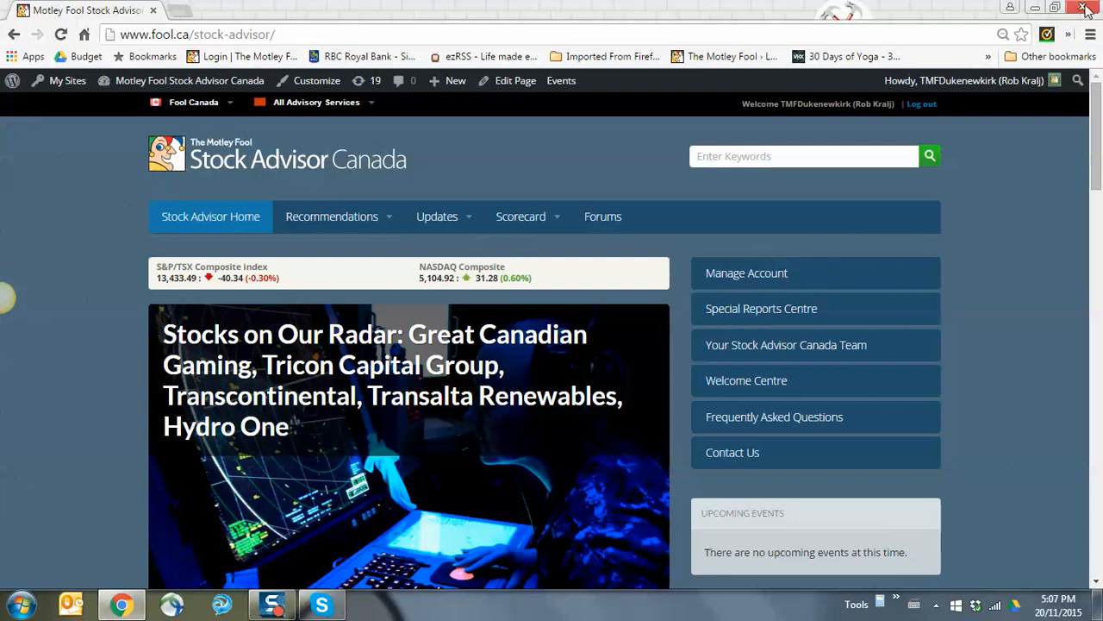
{"action": "mouse_move", "coordinate": [1054, 24]}
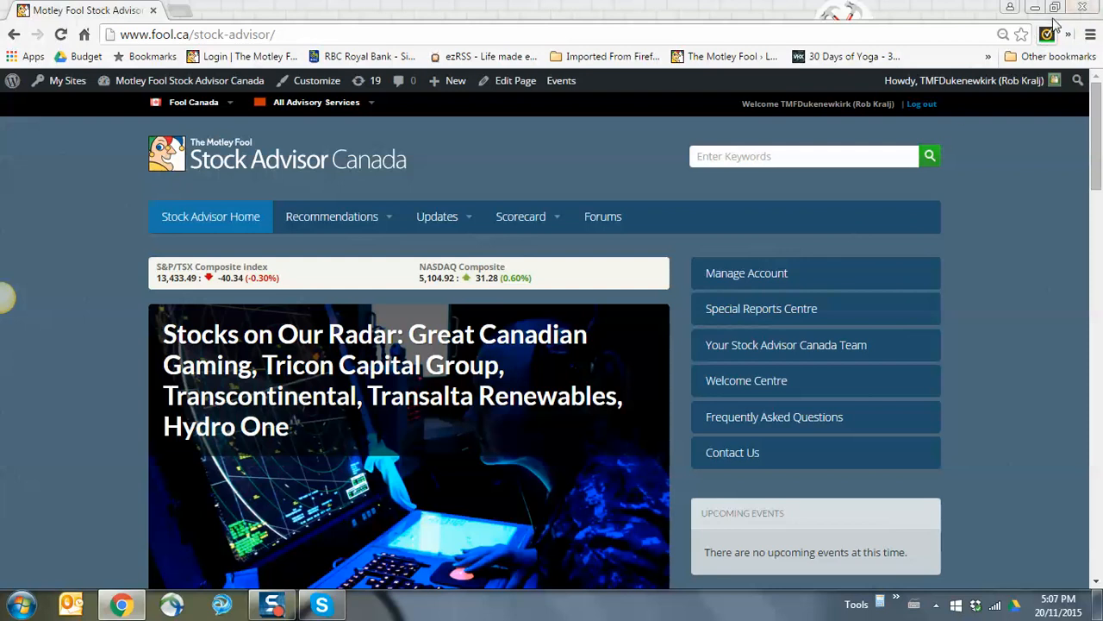
{"action": "mouse_move", "coordinate": [1056, 10]}
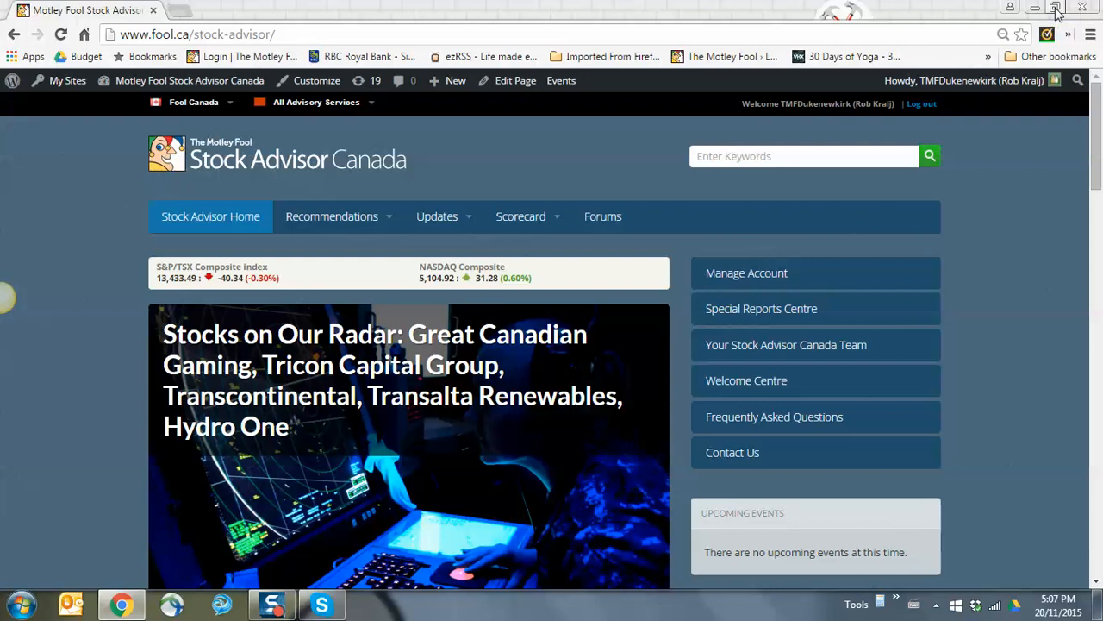
{"action": "left_click", "coordinate": [1055, 7]}
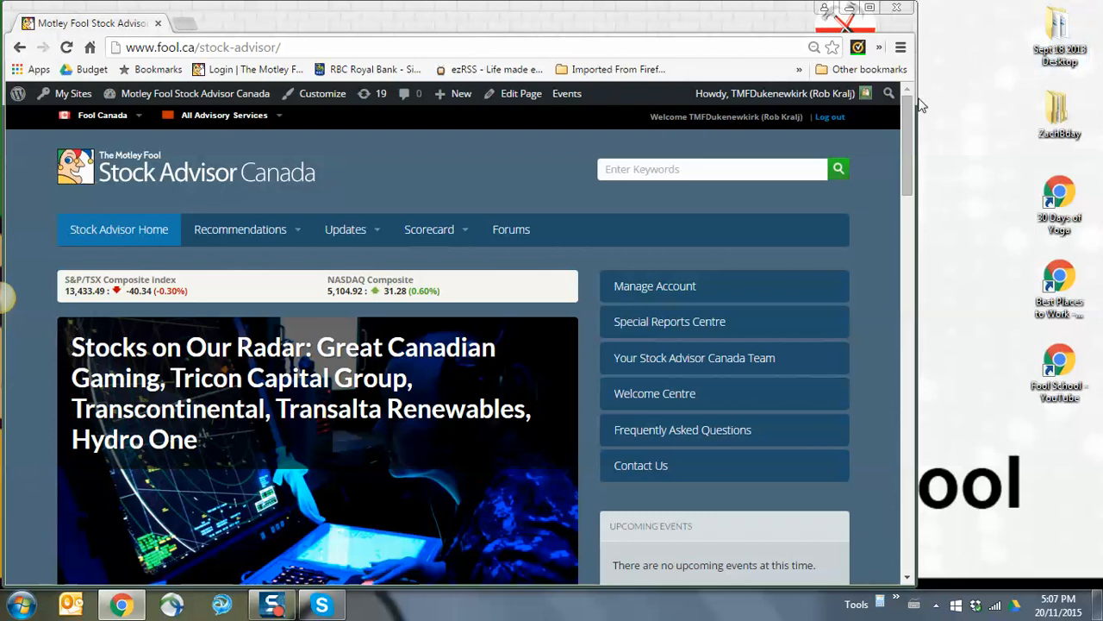
{"action": "mouse_move", "coordinate": [985, 214]}
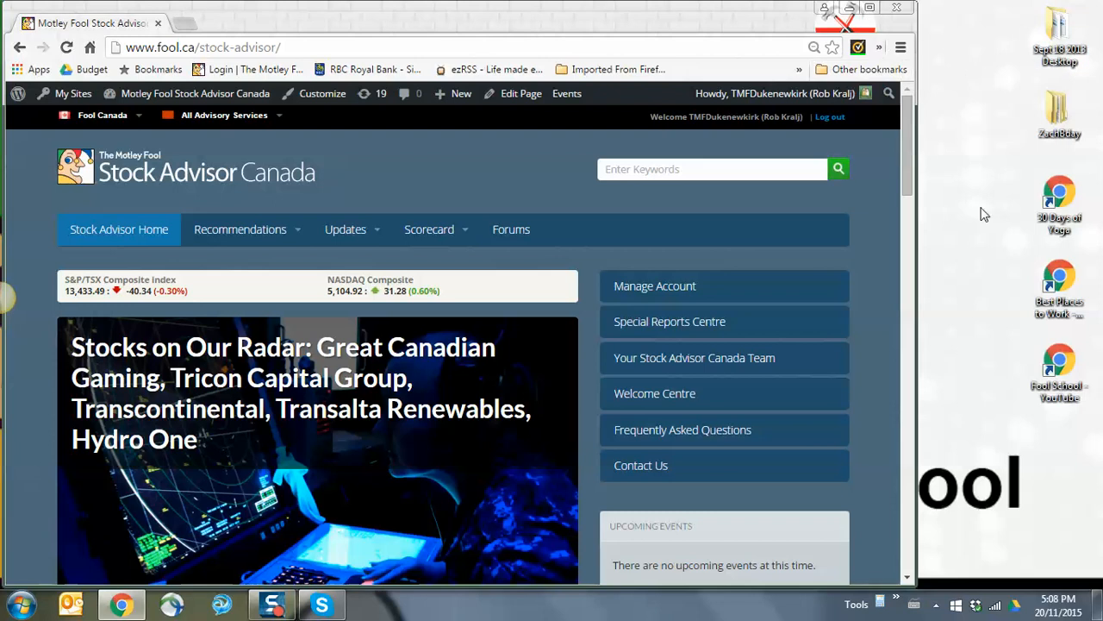
{"action": "mouse_move", "coordinate": [905, 212]}
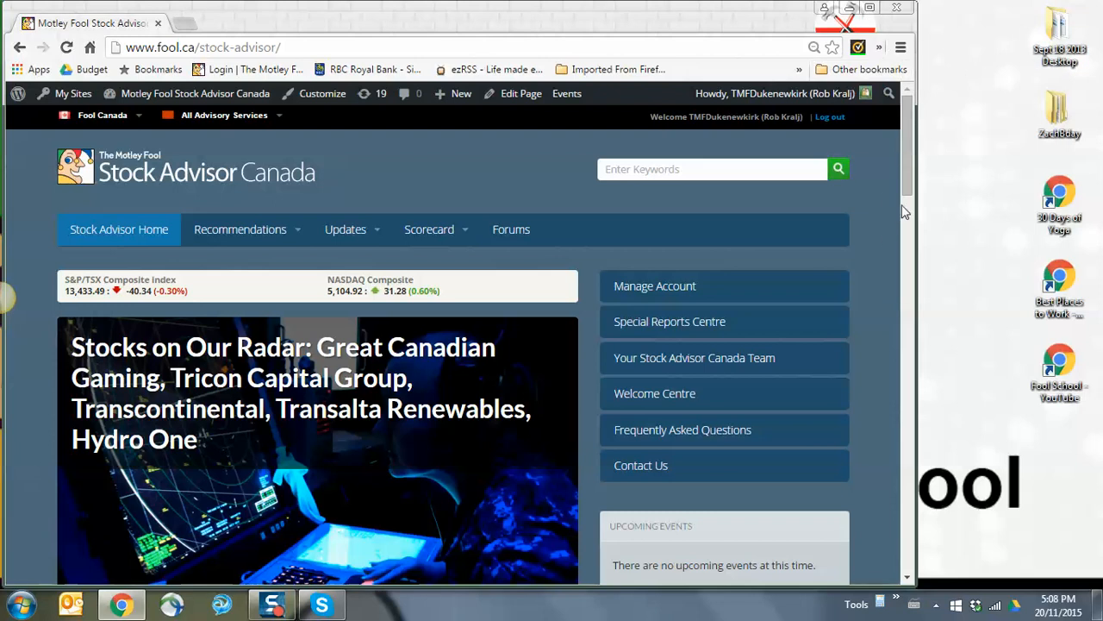
{"action": "mouse_move", "coordinate": [937, 178]}
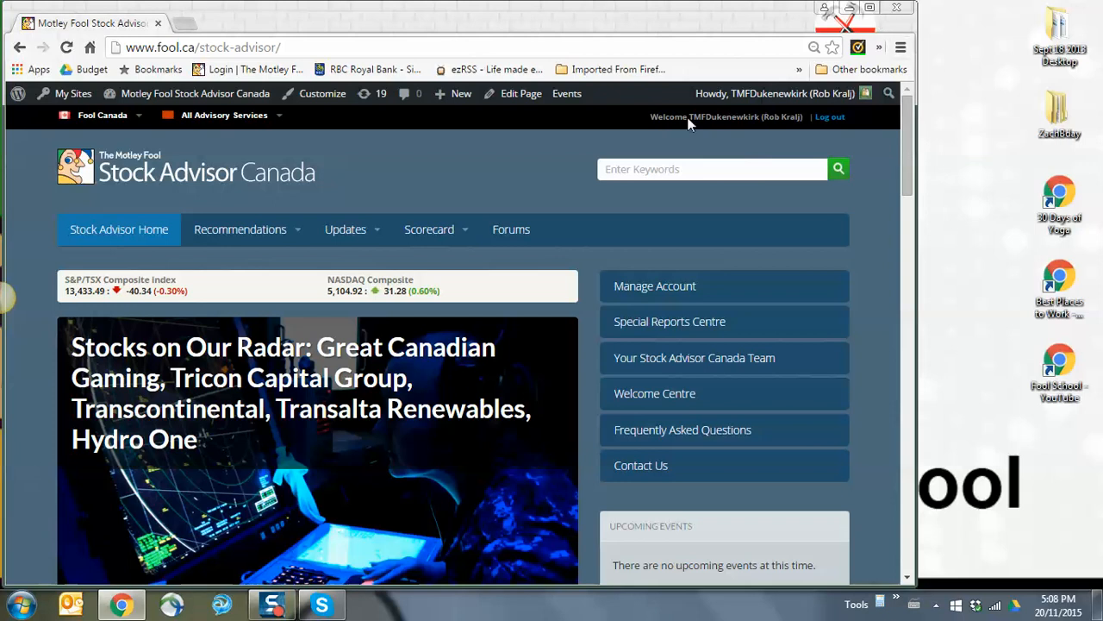
{"action": "mouse_move", "coordinate": [687, 127]}
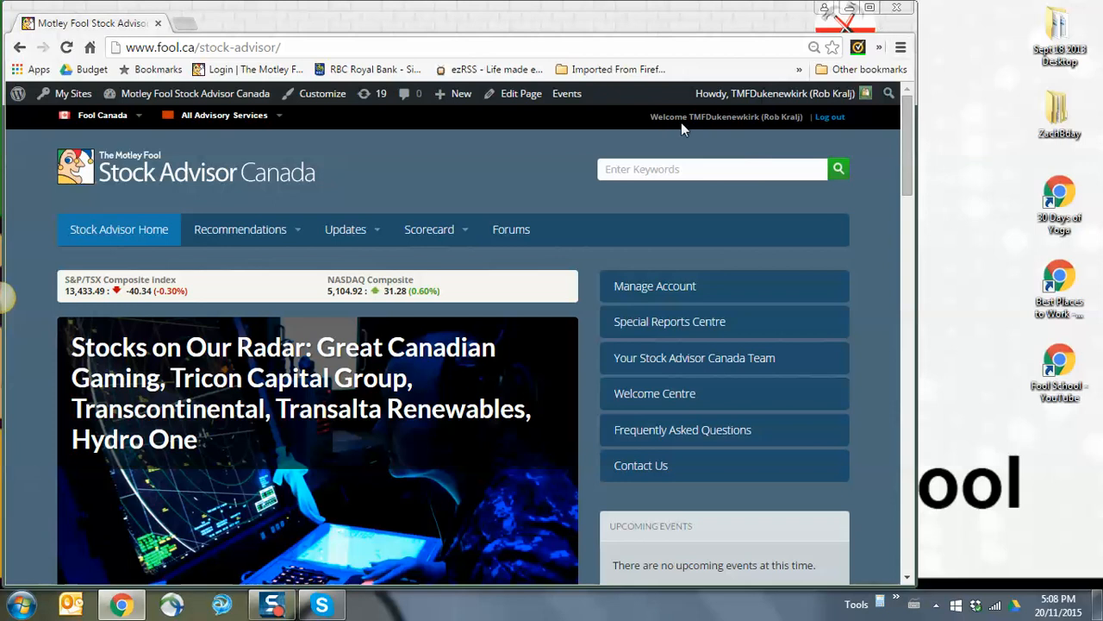
{"action": "mouse_move", "coordinate": [925, 158]}
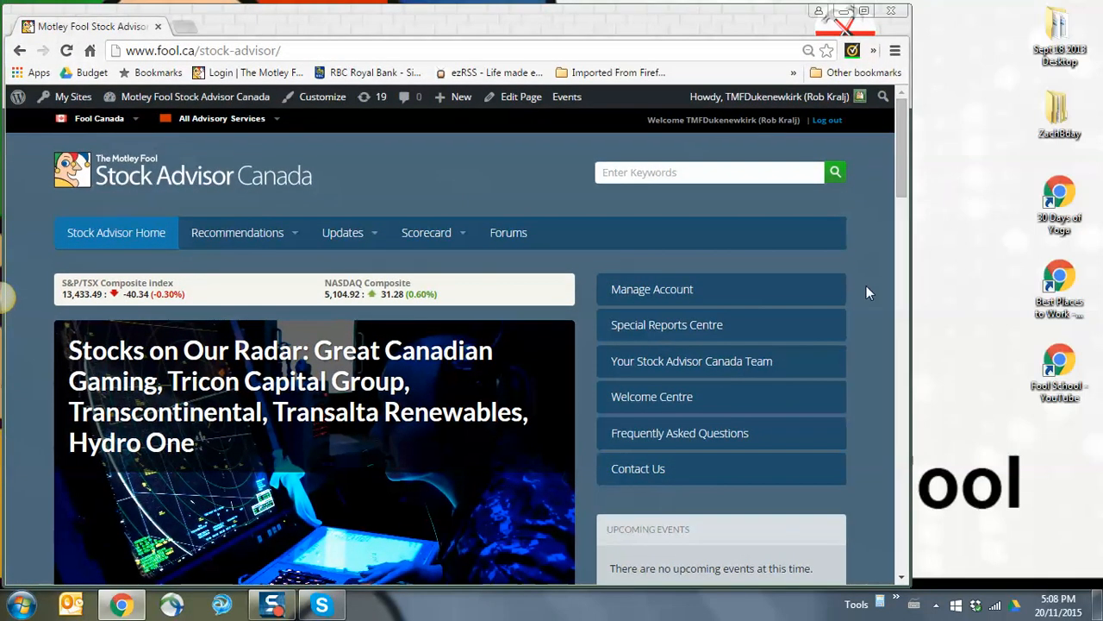
{"action": "mouse_move", "coordinate": [652, 288]}
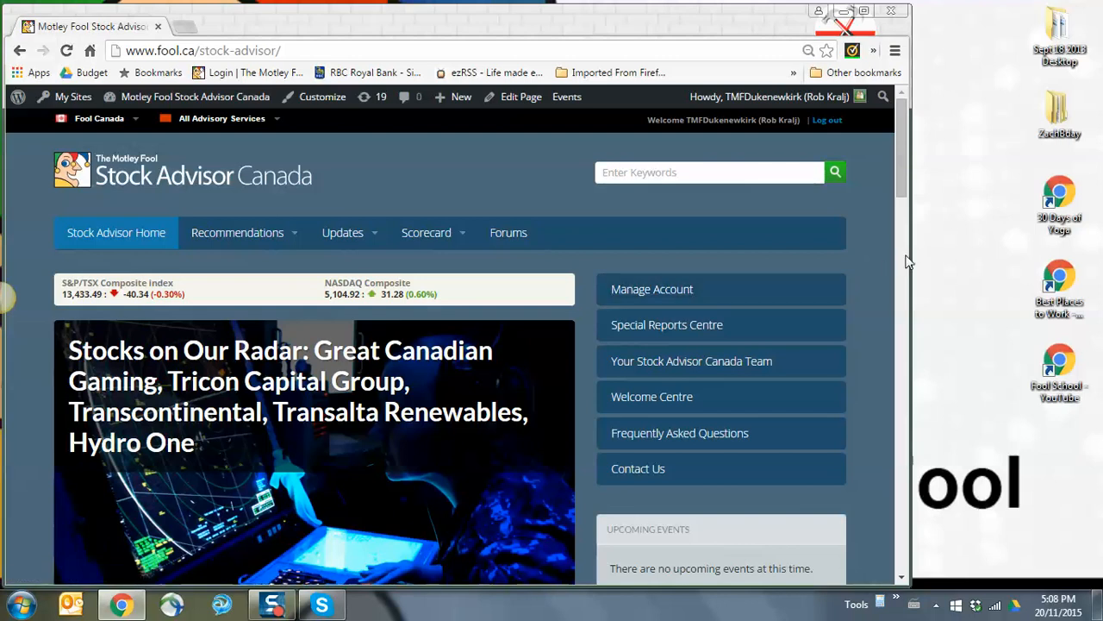
{"action": "mouse_move", "coordinate": [877, 268]}
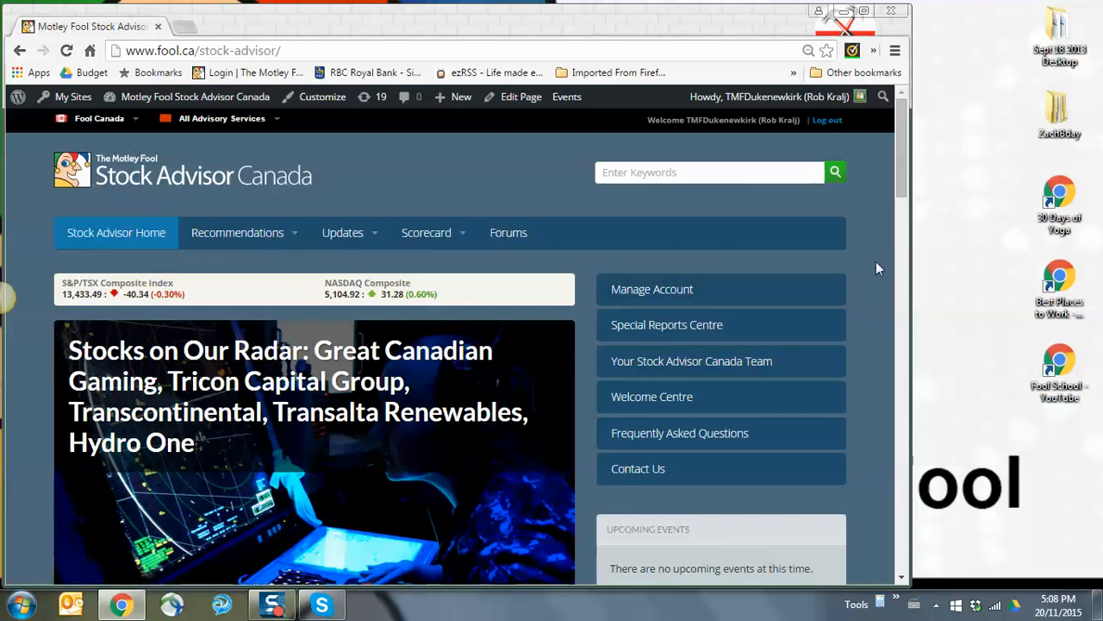
{"action": "mouse_move", "coordinate": [862, 270]}
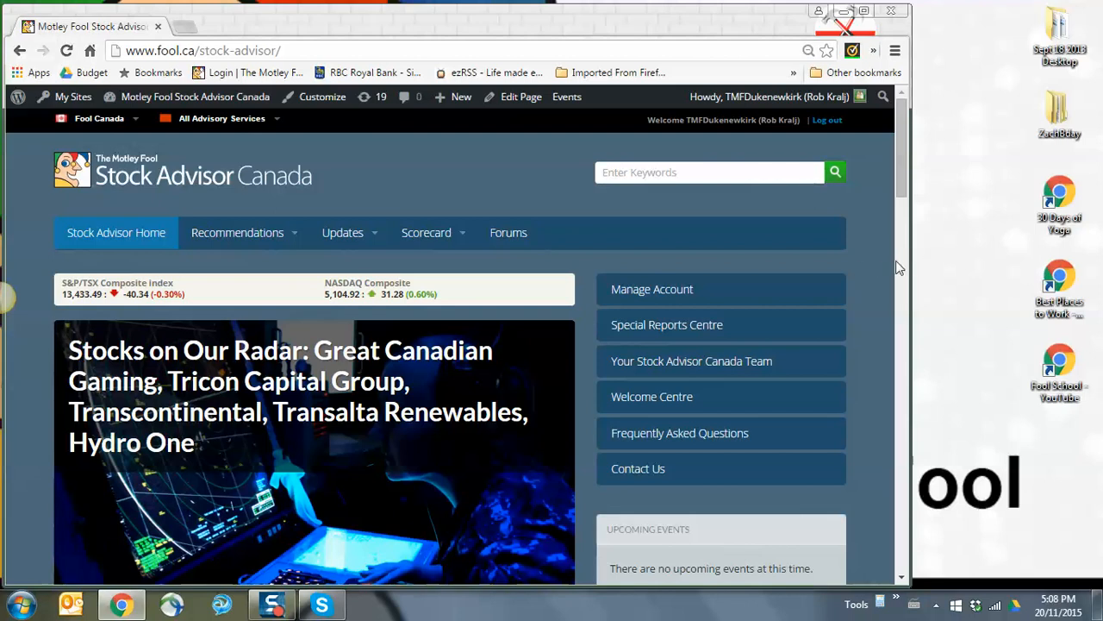
{"action": "mouse_move", "coordinate": [906, 263]}
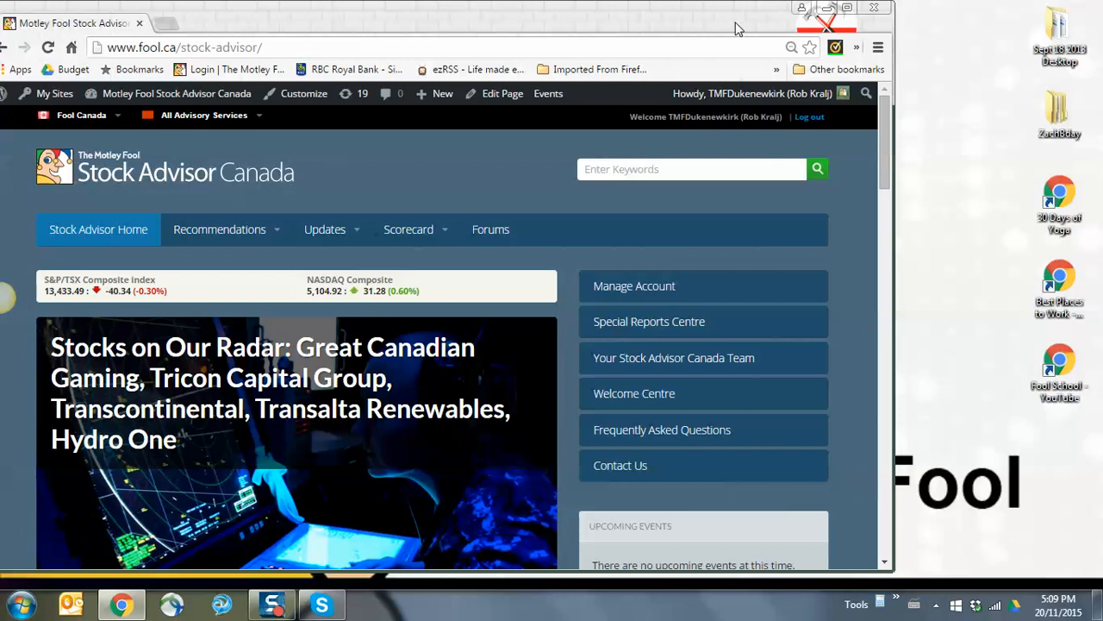
{"action": "mouse_move", "coordinate": [312, 6]}
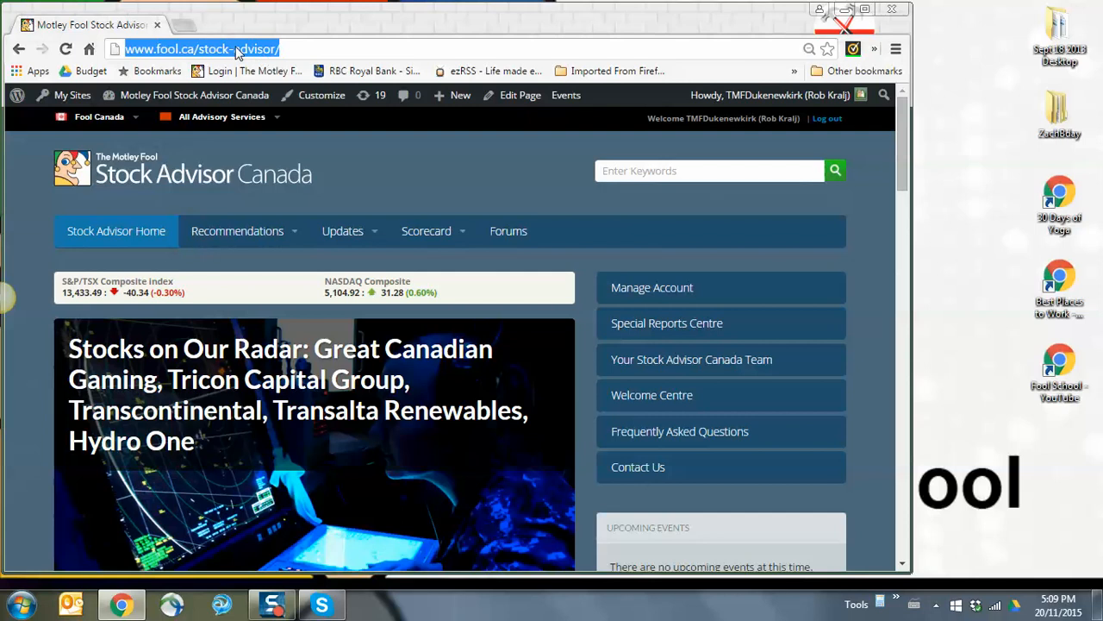
{"action": "left_click", "coordinate": [250, 48]}
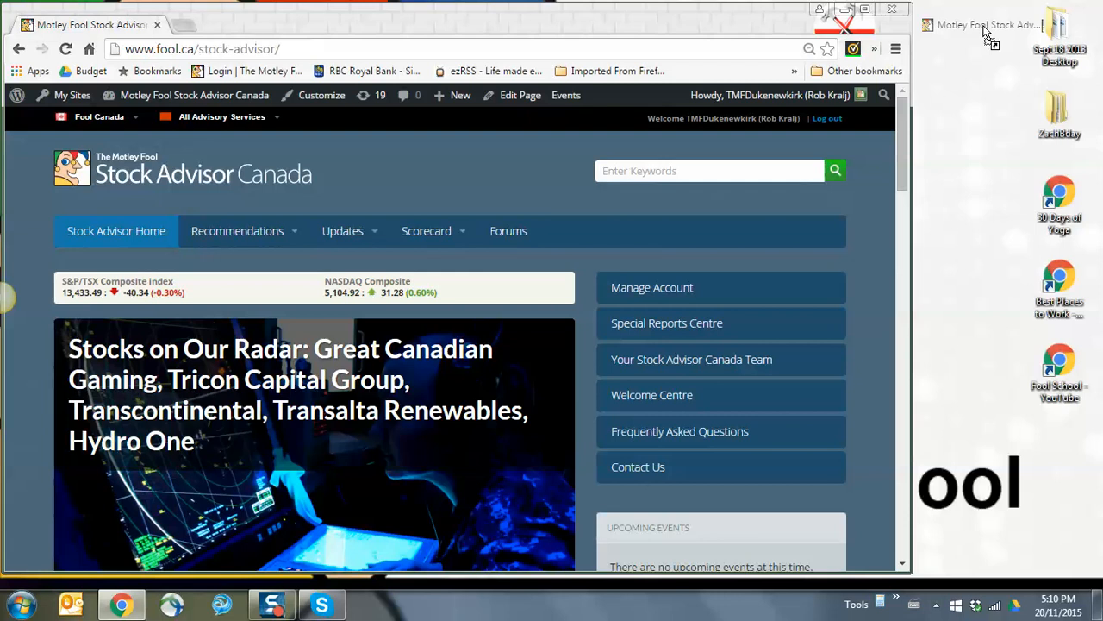
Drop the Stock Advisor Canada page link onto the desktop as a shortcut.
{"action": "left_click", "coordinate": [1000, 48]}
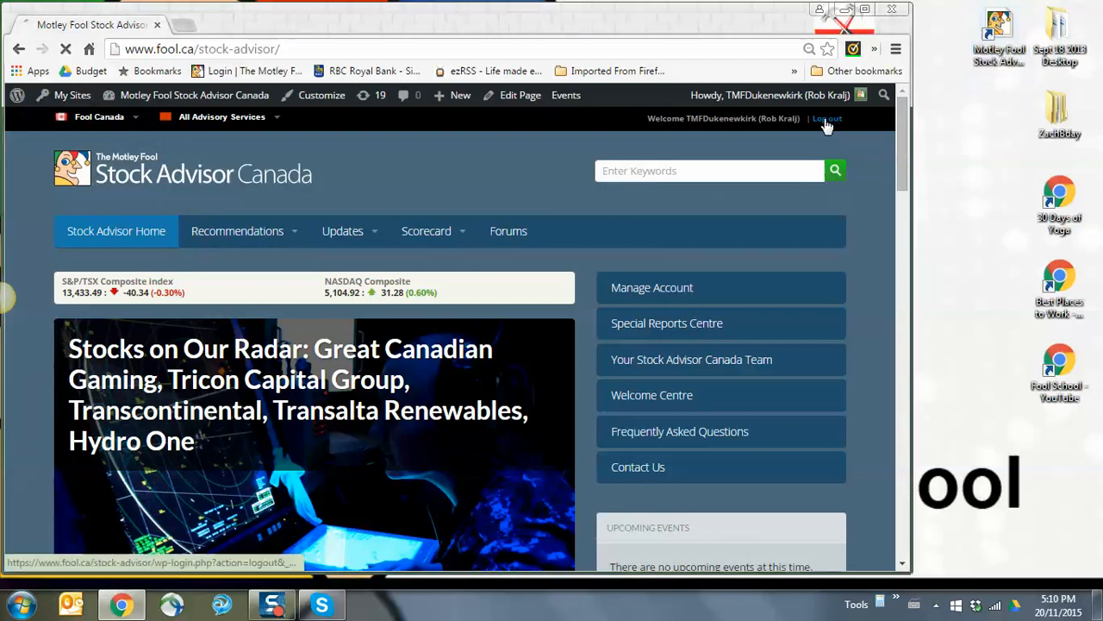
Log out of Stock Advisor Canada and close the Chrome window.
{"action": "left_click", "coordinate": [826, 118]}
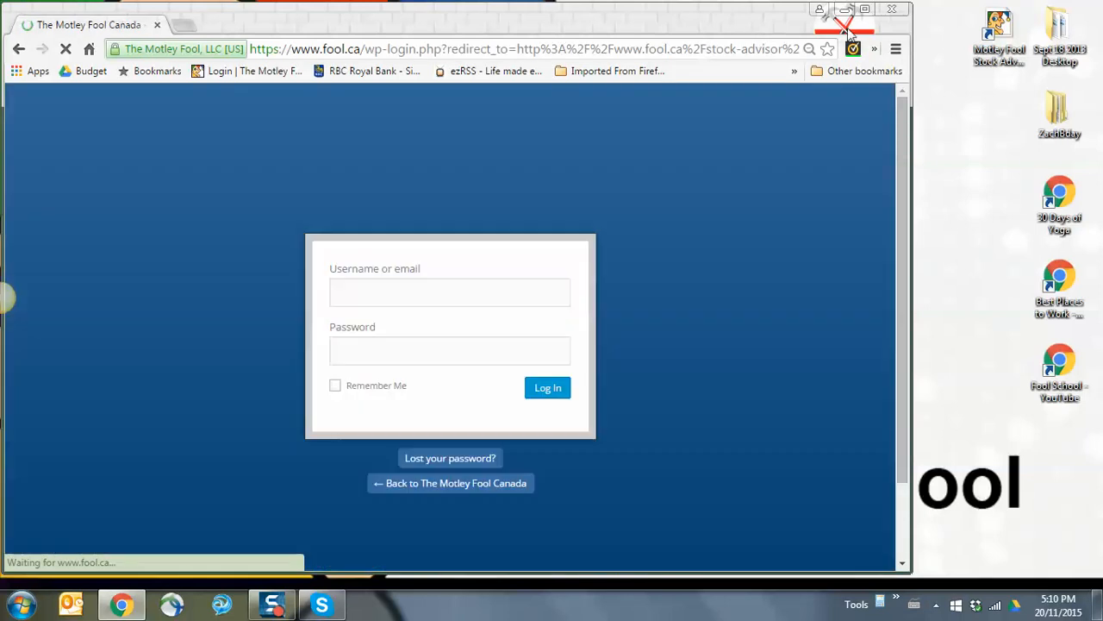
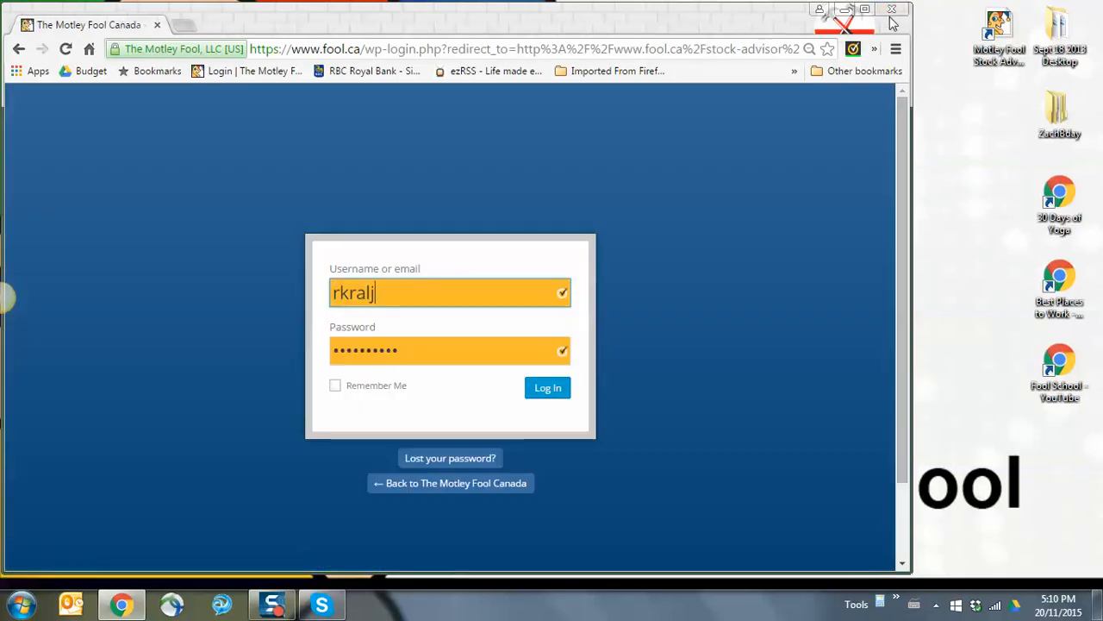
{"action": "left_click", "coordinate": [892, 10]}
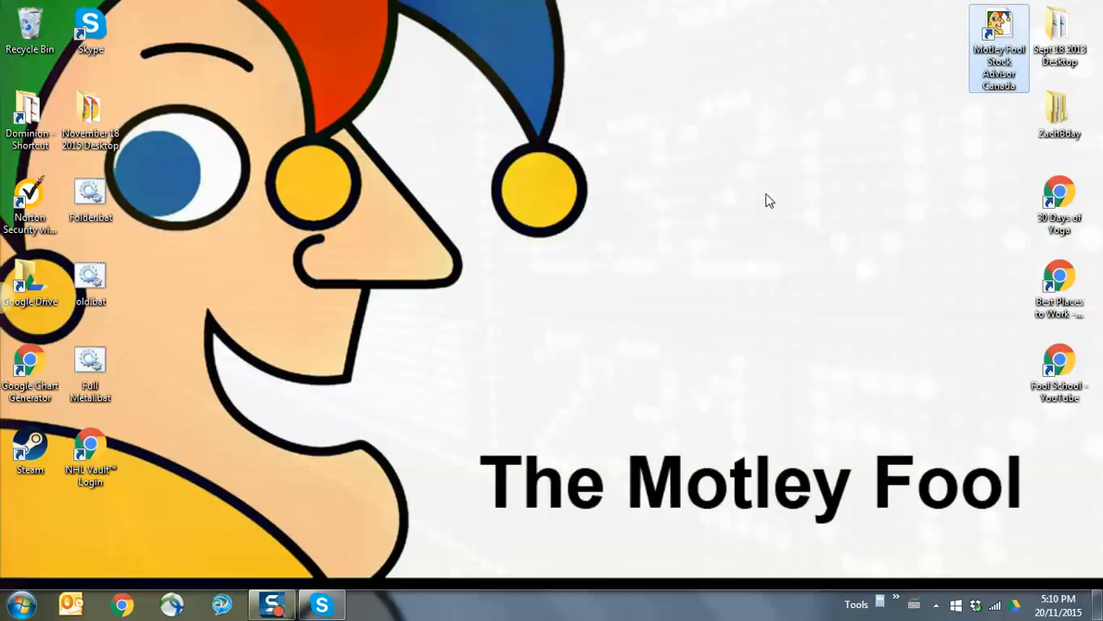
Launch the Motley Fool Stock Advisor Canada desktop shortcut.
{"action": "left_click", "coordinate": [999, 43]}
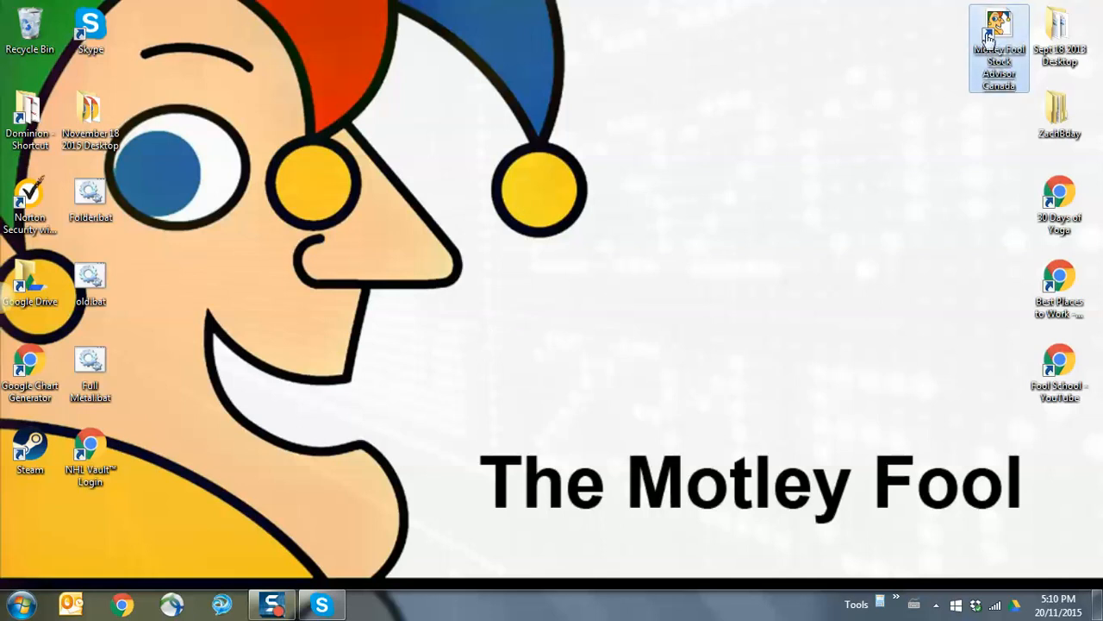
{"action": "mouse_move", "coordinate": [812, 244]}
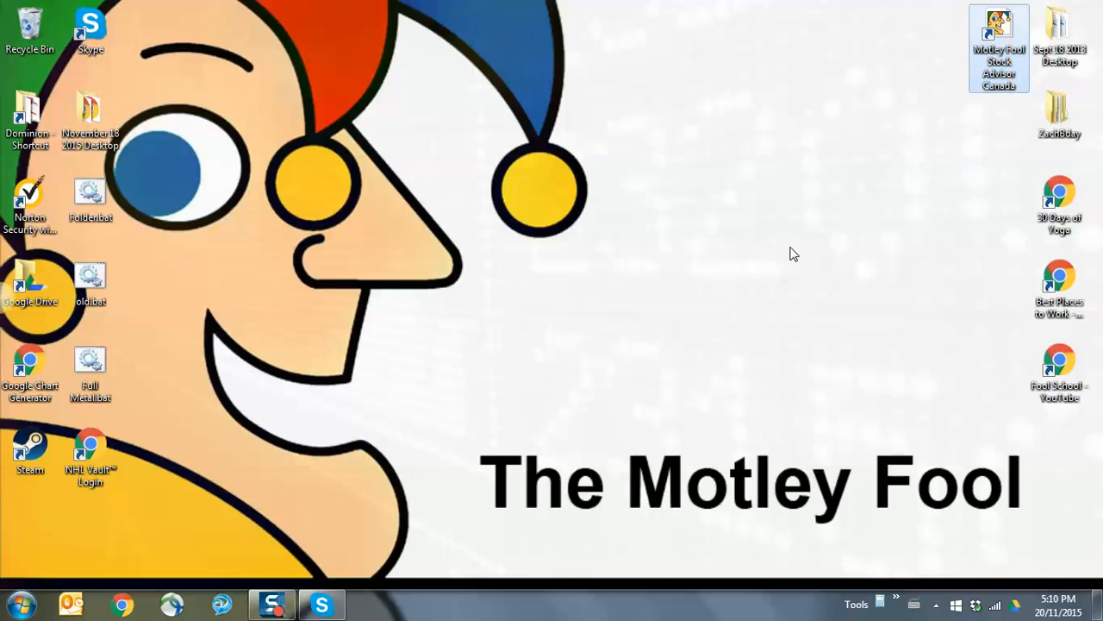
{"action": "mouse_move", "coordinate": [792, 127]}
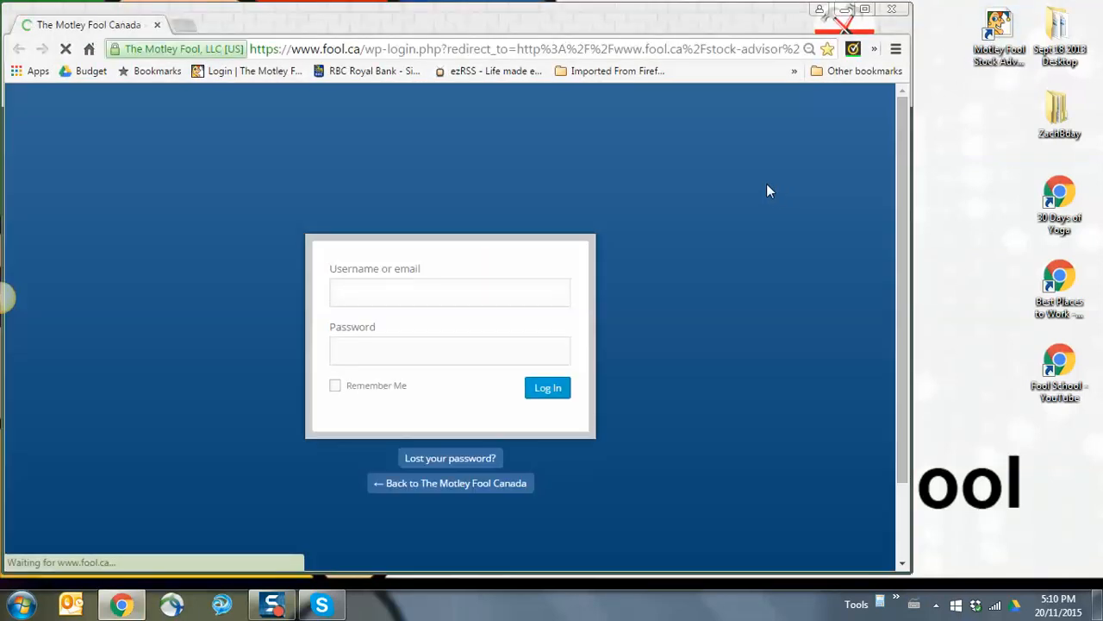
Maximize Chrome and sign back in with the autofilled credentials.
{"action": "left_click", "coordinate": [449, 293]}
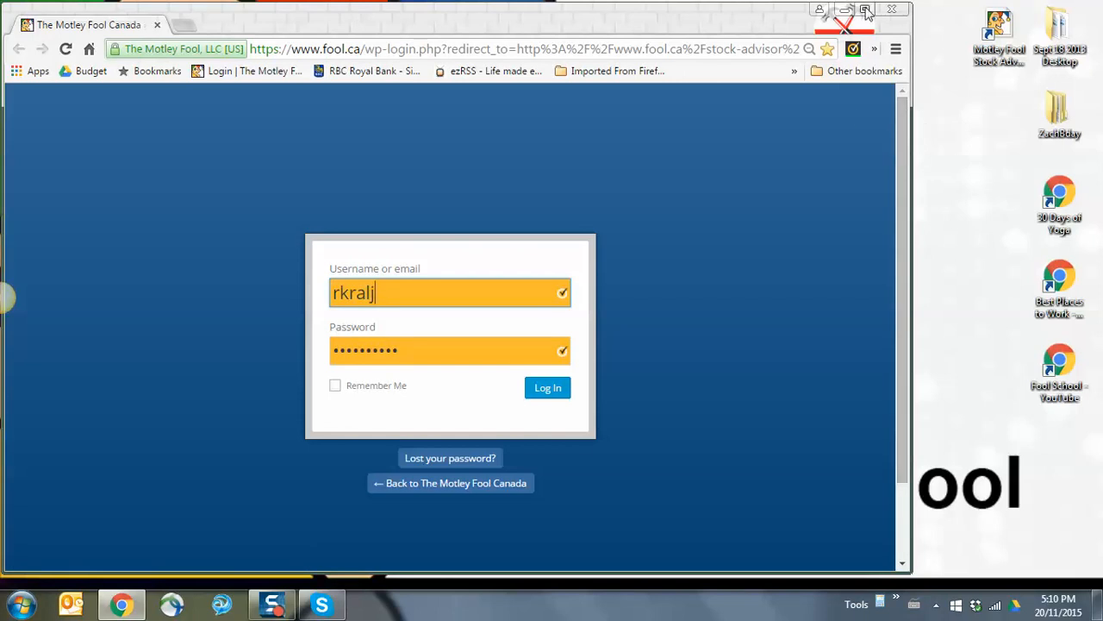
{"action": "mouse_move", "coordinate": [866, 10]}
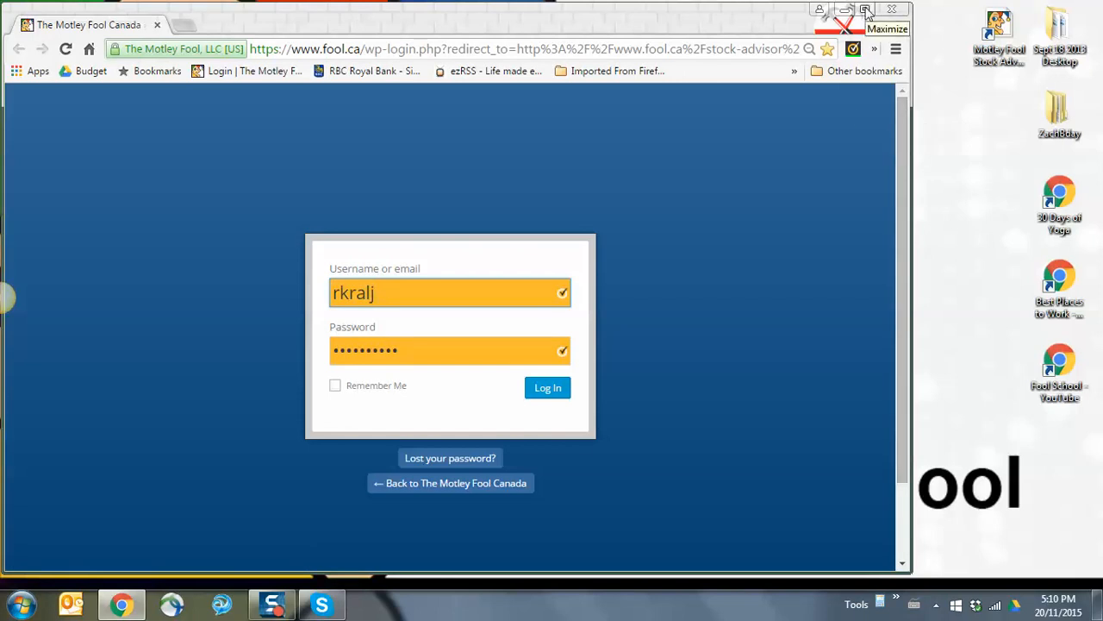
{"action": "left_click", "coordinate": [865, 9]}
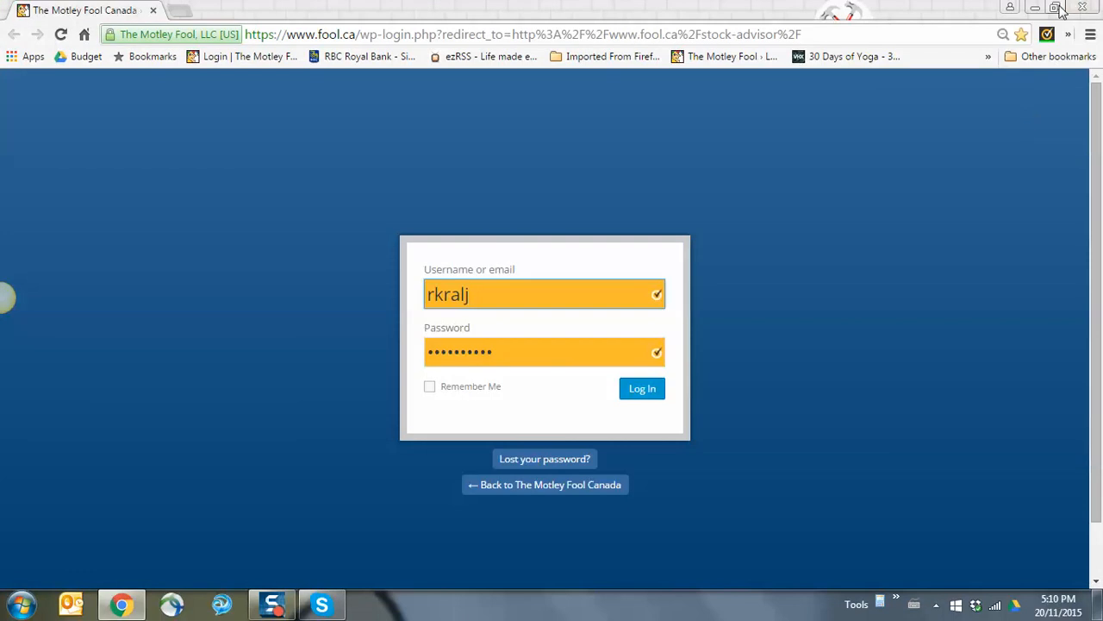
{"action": "mouse_move", "coordinate": [1056, 8]}
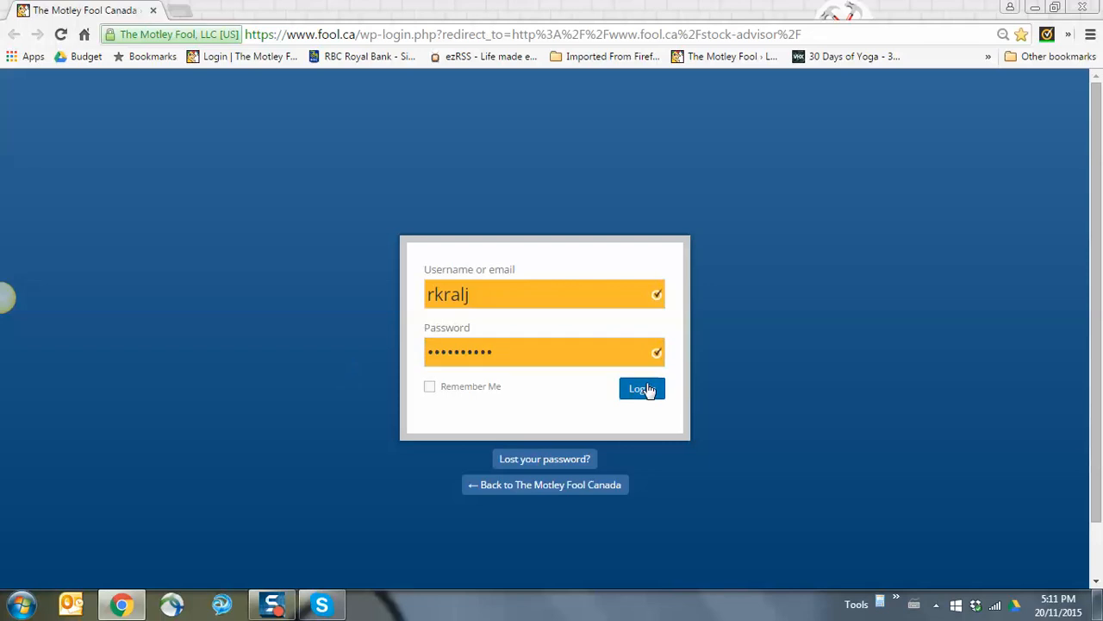
{"action": "left_click", "coordinate": [642, 389]}
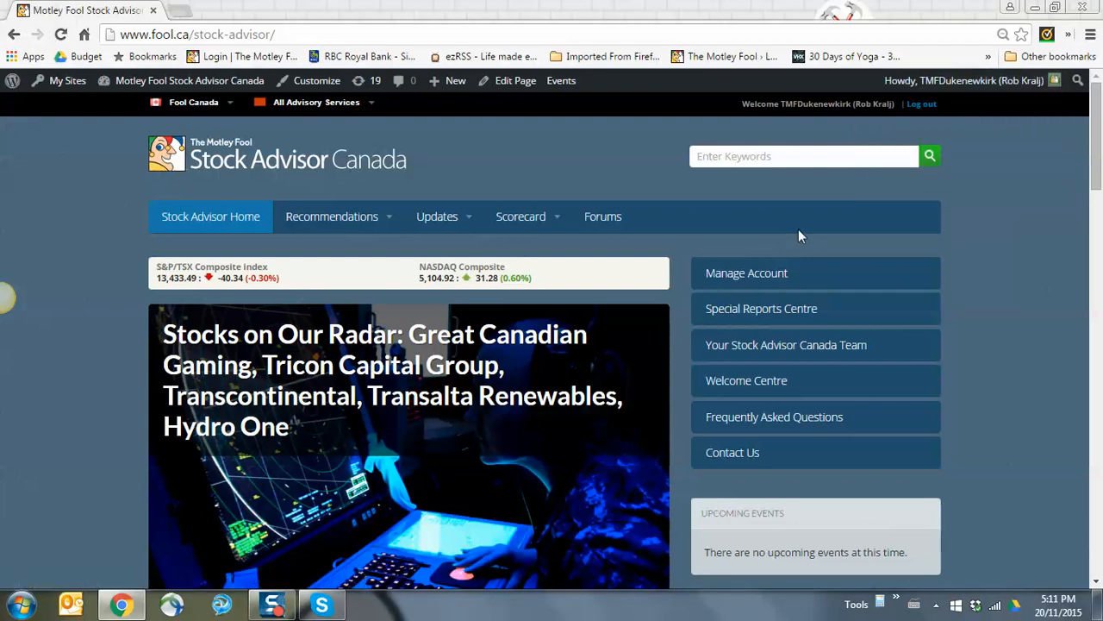
{"action": "mouse_move", "coordinate": [462, 191]}
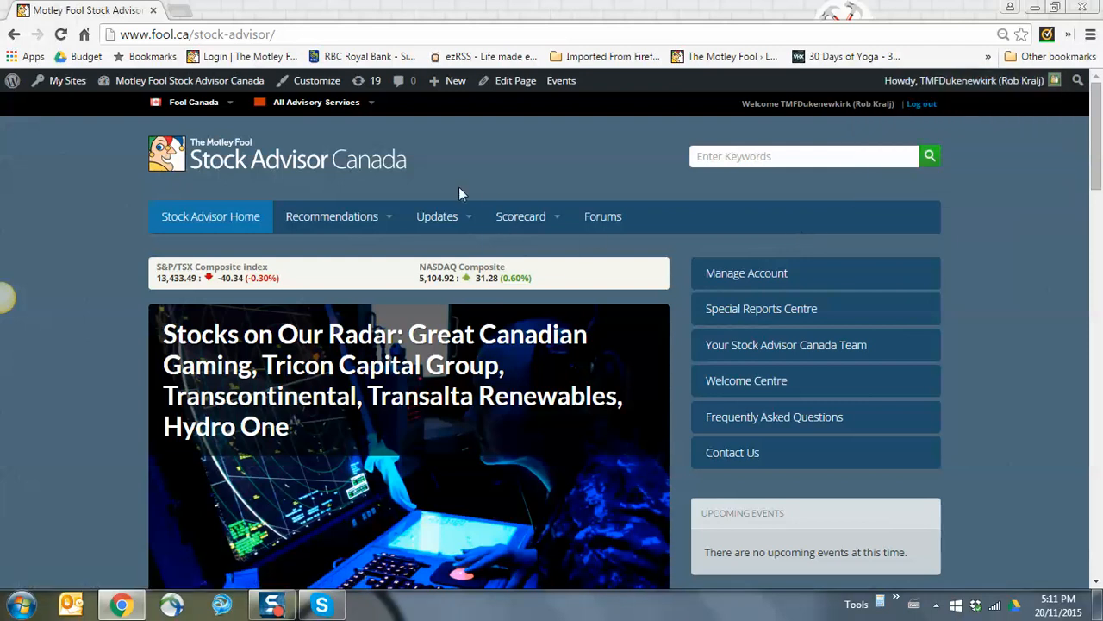
{"action": "mouse_move", "coordinate": [520, 216]}
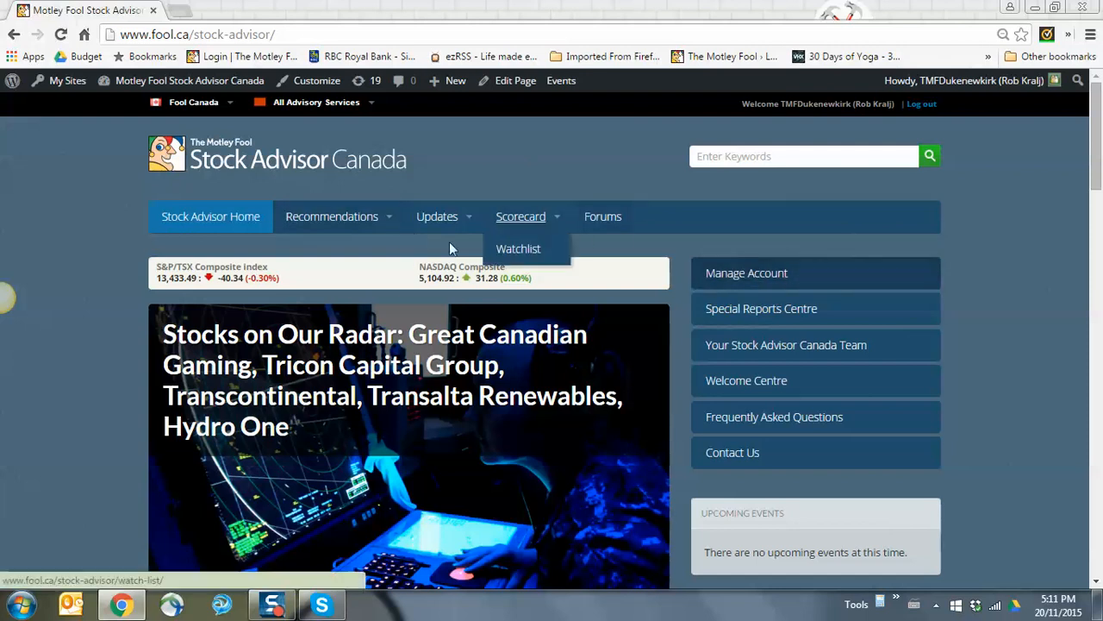
{"action": "mouse_move", "coordinate": [657, 274]}
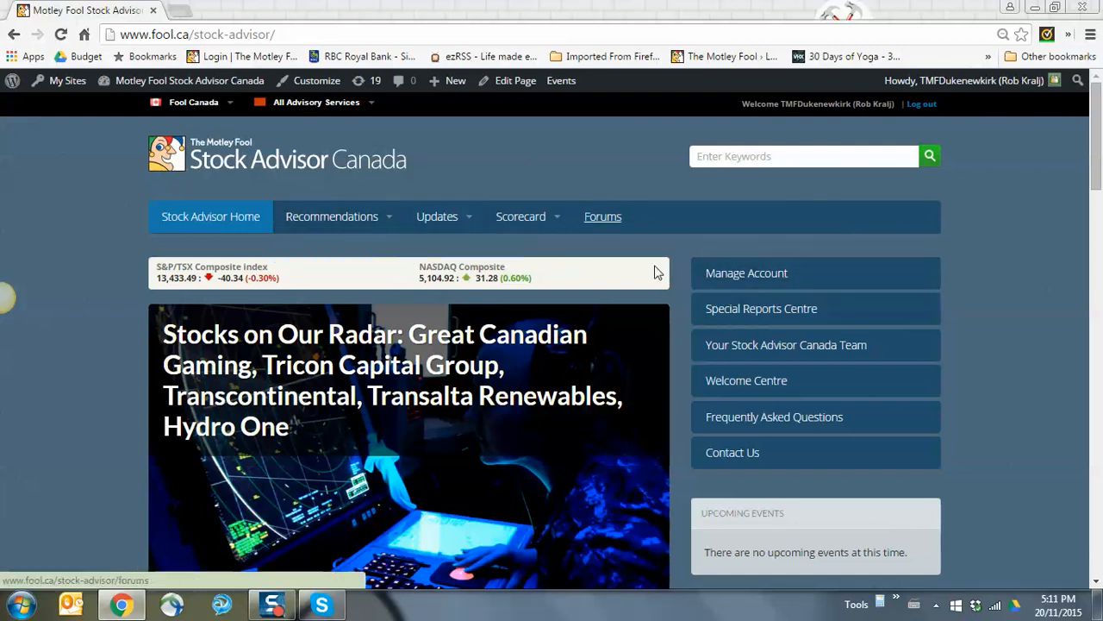
{"action": "mouse_move", "coordinate": [349, 416]}
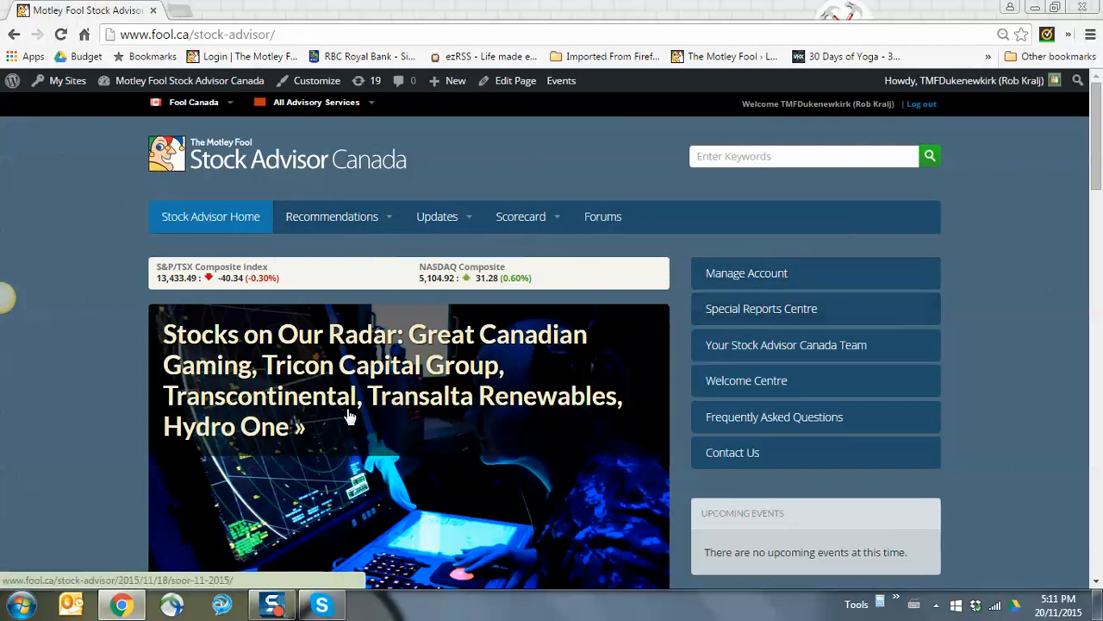